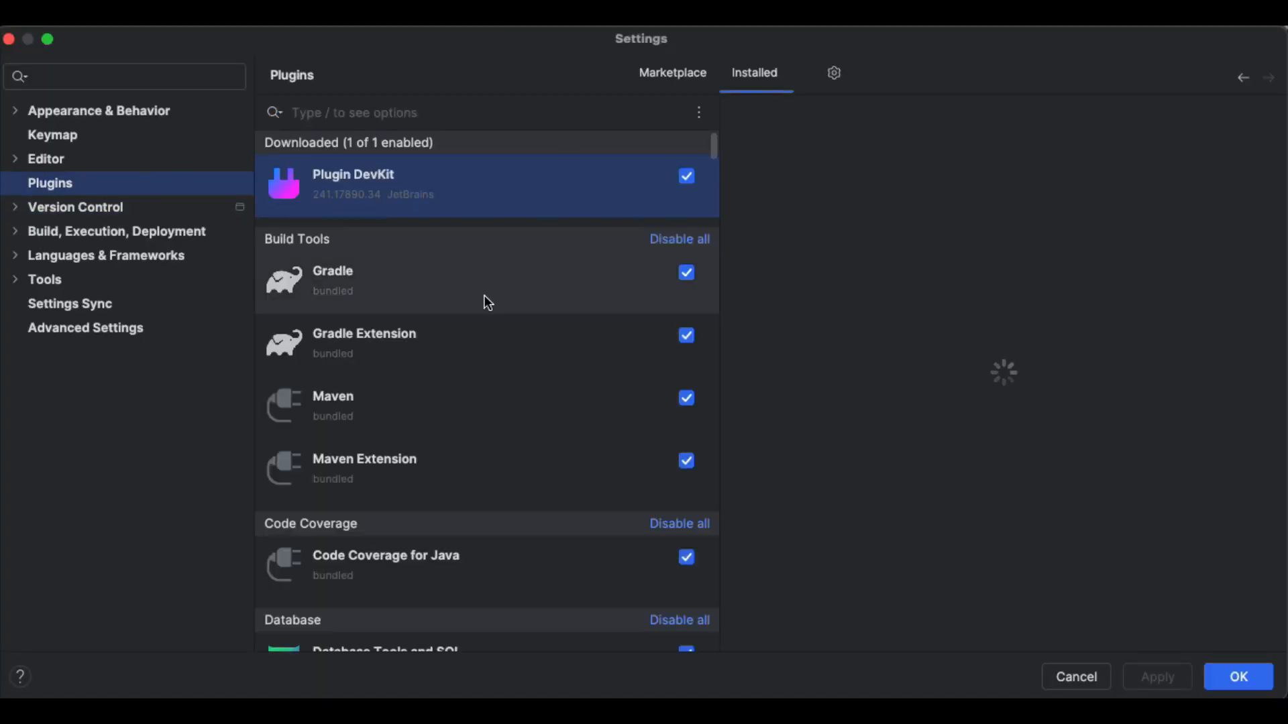
- Search the Marketplace for 'JIRAAI', install JIRAAIAutomation and accept the third-party notice
{"action": "left_click", "coordinate": [671, 72]}
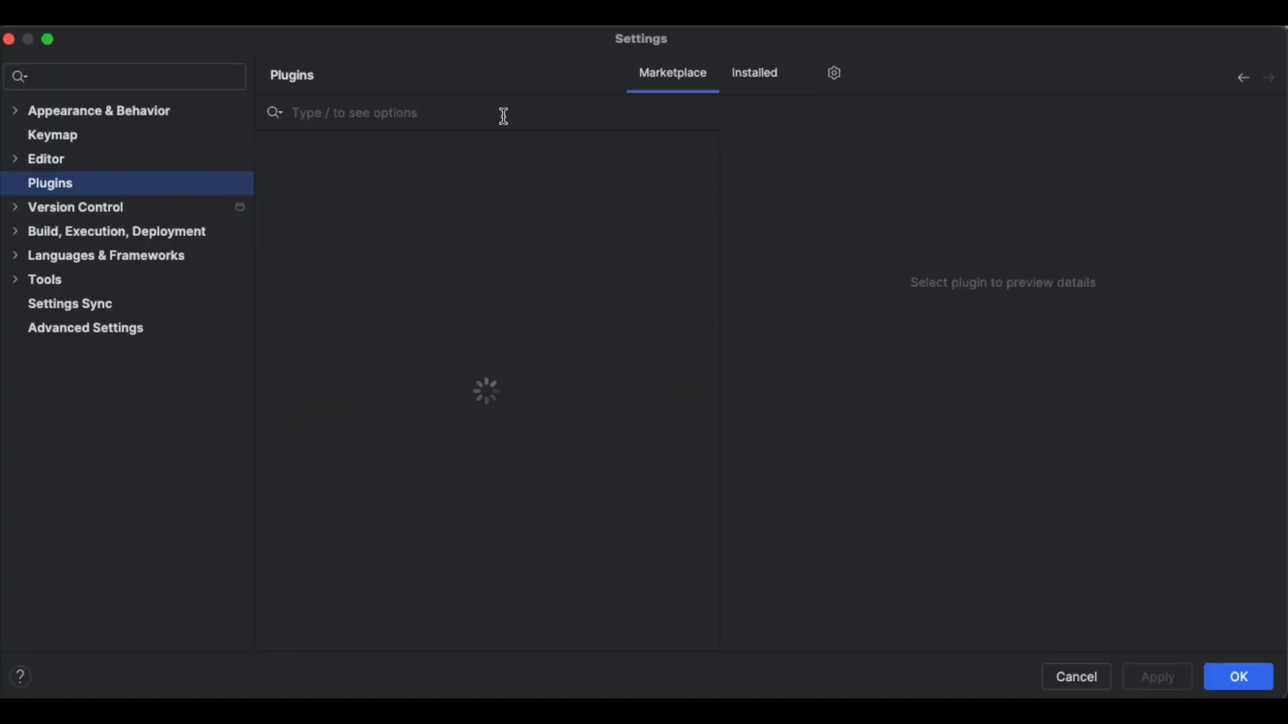
{"action": "type", "text": "JI"}
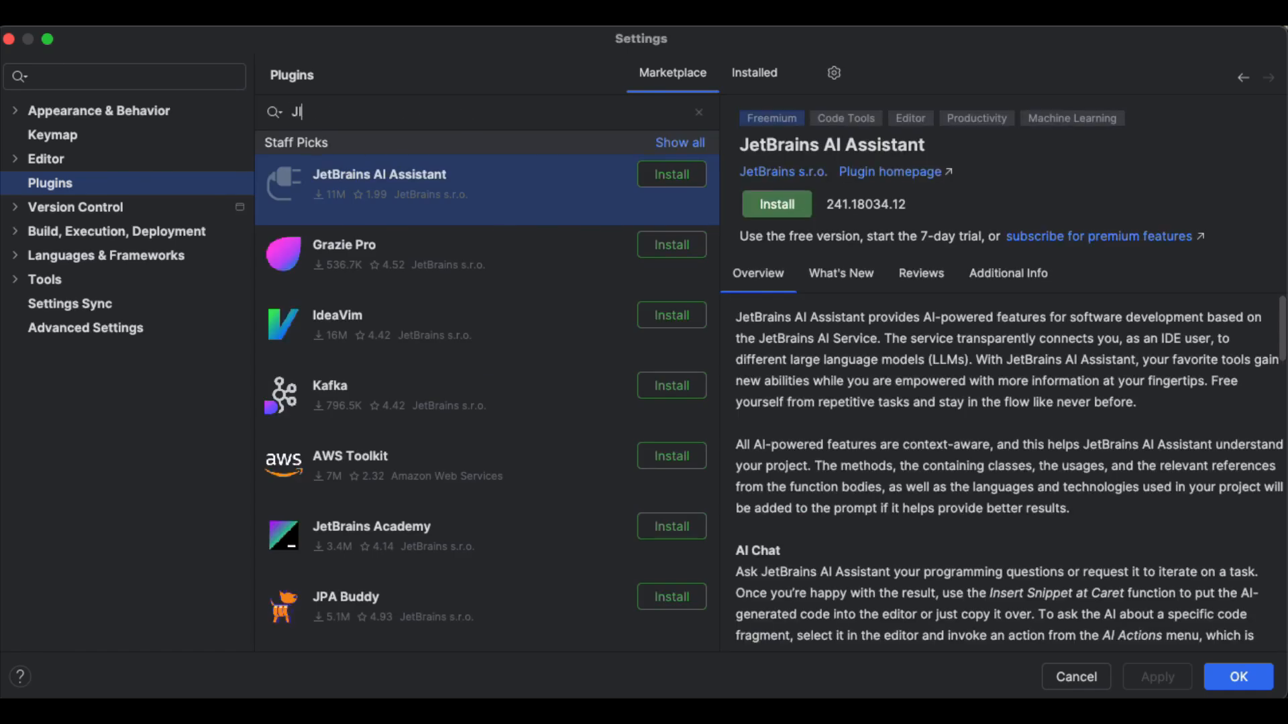
{"action": "type", "text": "IRAAI"}
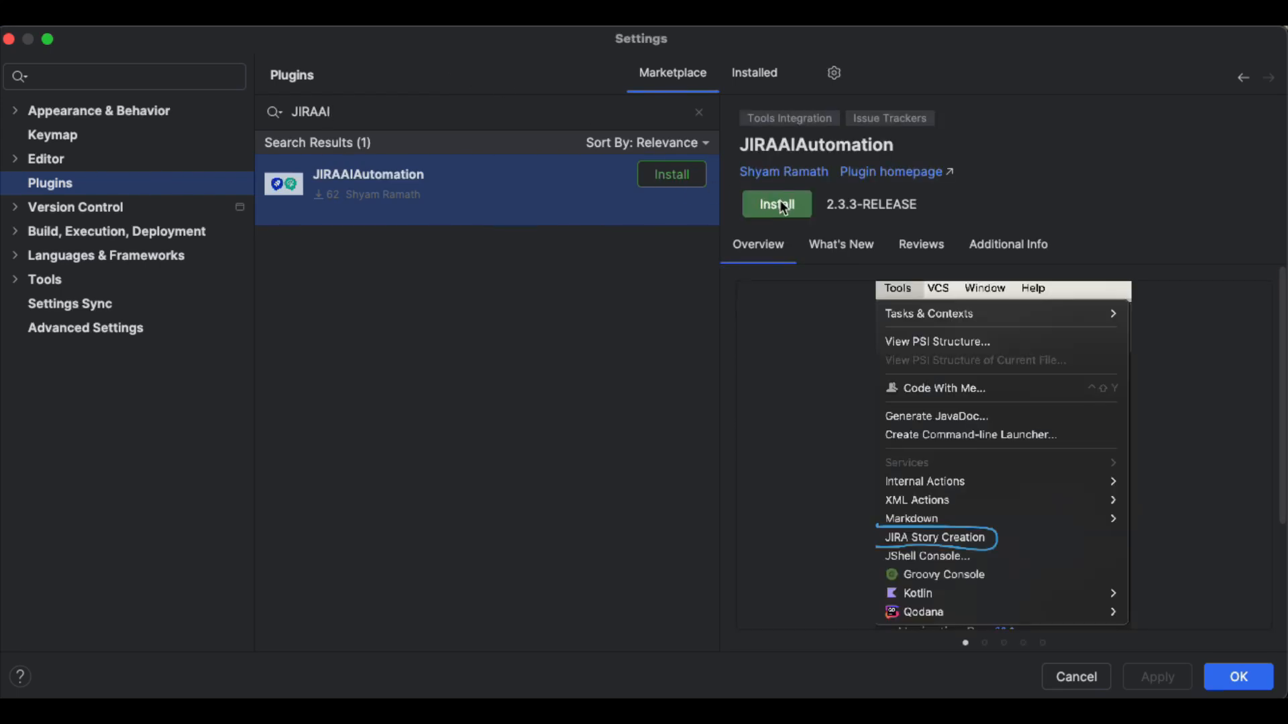
{"action": "left_click", "coordinate": [776, 204]}
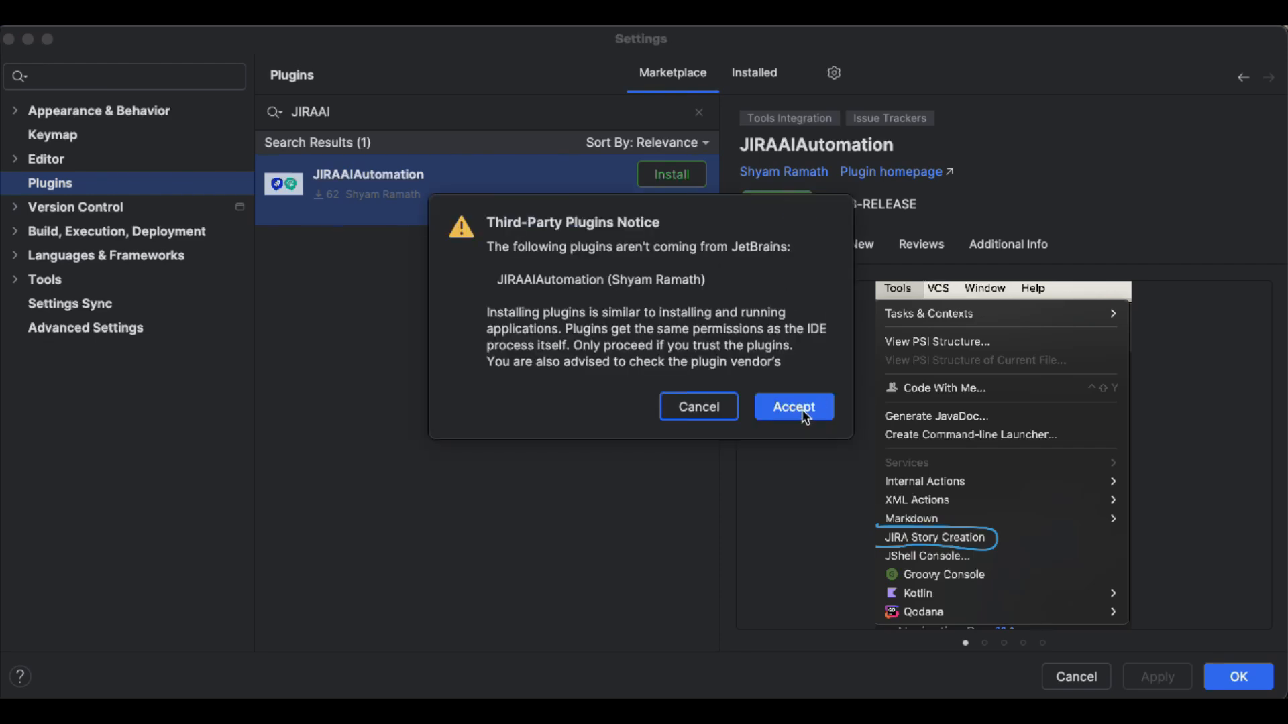
{"action": "left_click", "coordinate": [791, 407]}
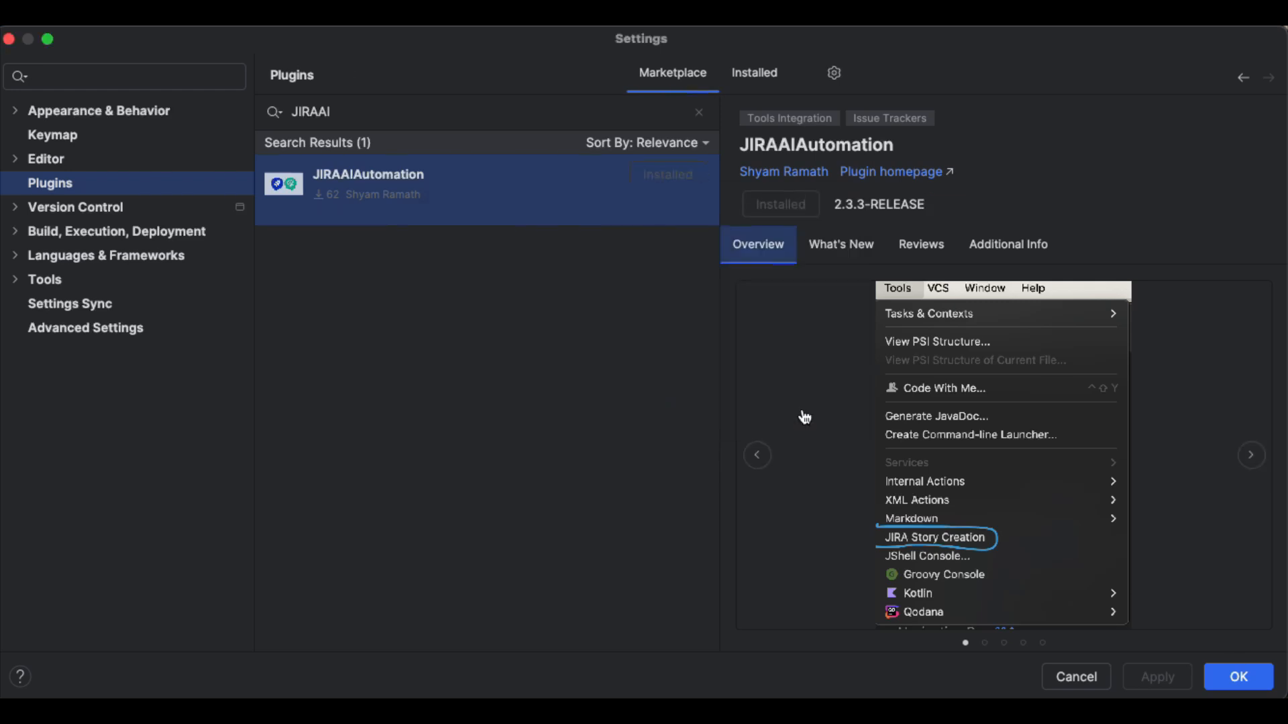
{"action": "mouse_move", "coordinate": [1237, 677]}
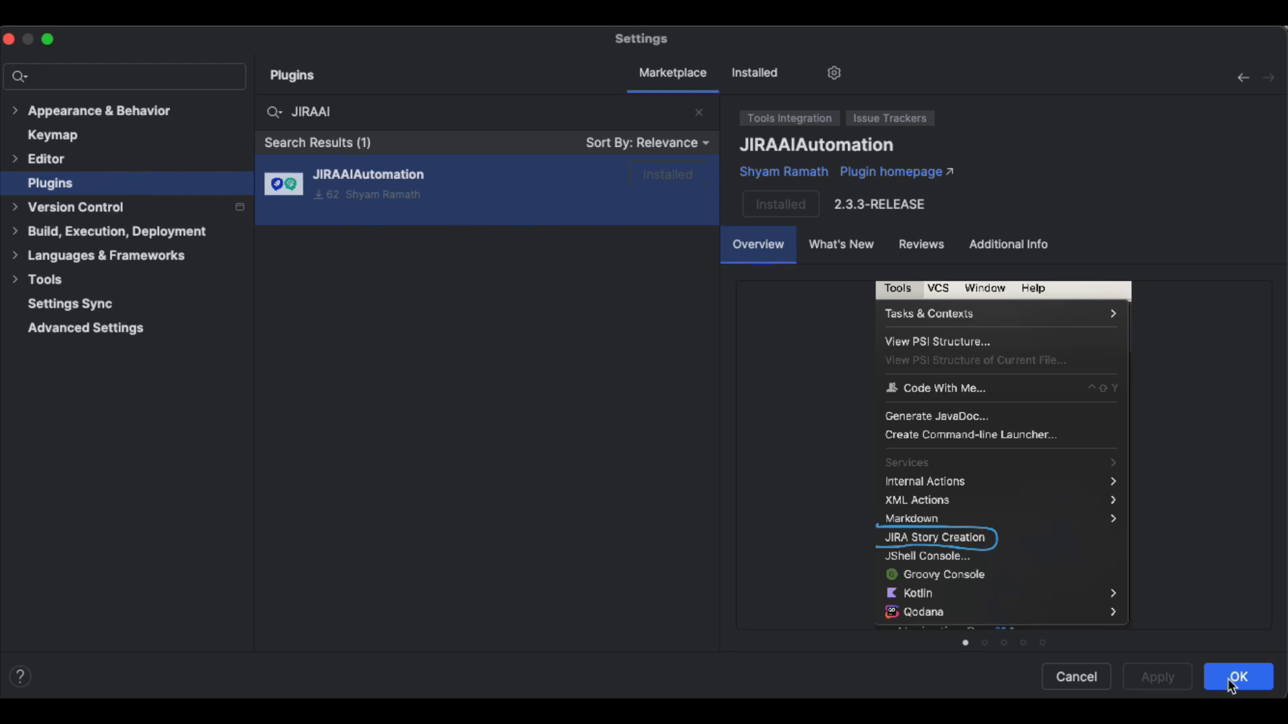
- Apply the plugin, then confirm JIRA Story Creation opens the JIRA Integration window and close it
{"action": "left_click", "coordinate": [1237, 676]}
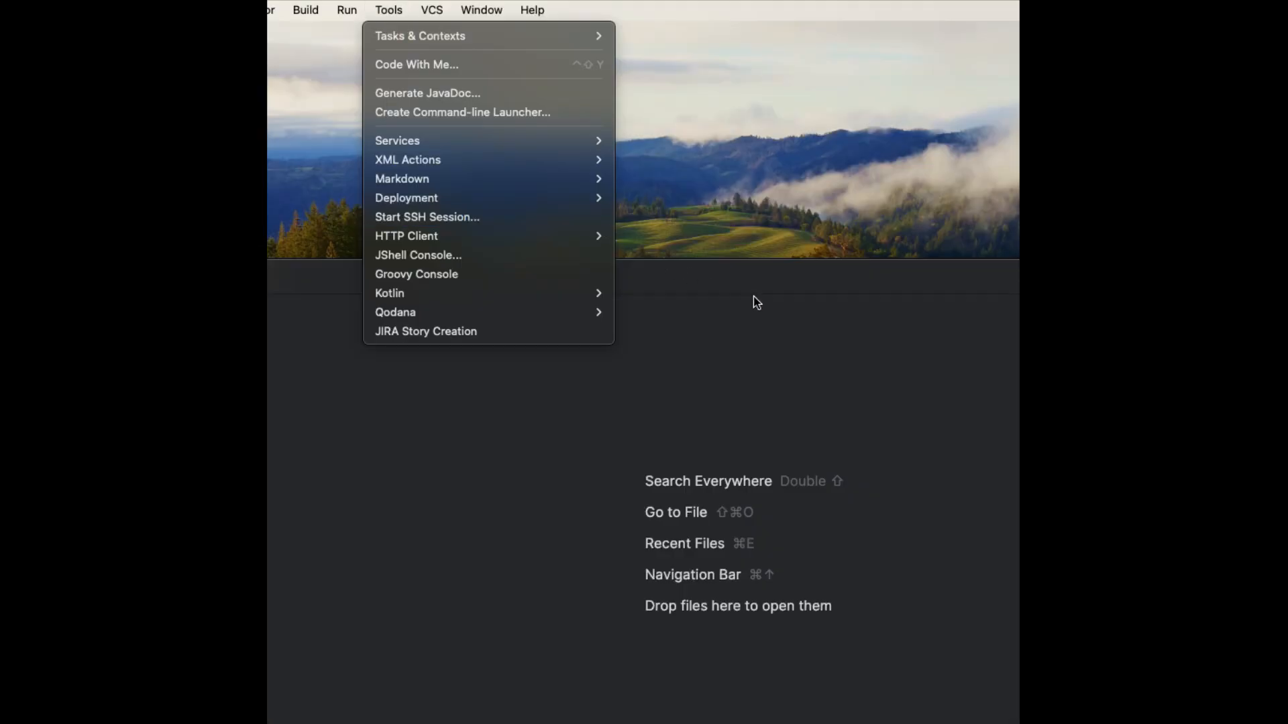
{"action": "mouse_move", "coordinate": [389, 293]}
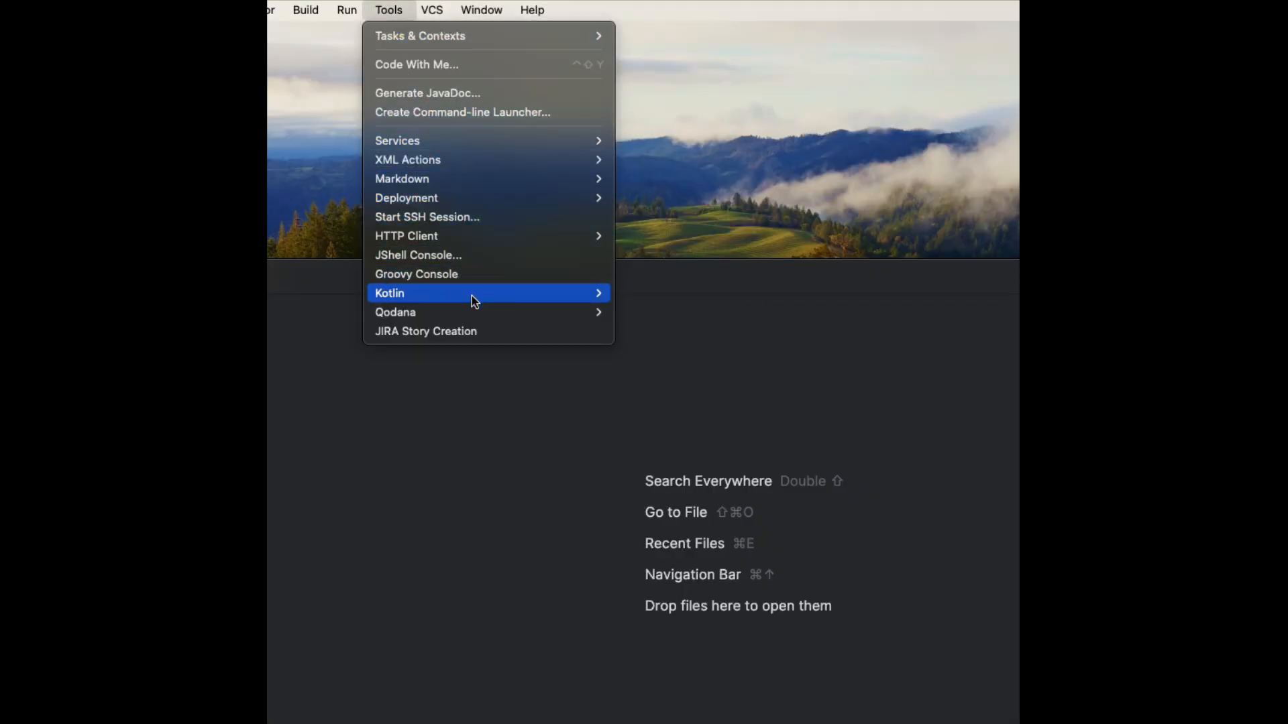
{"action": "mouse_move", "coordinate": [493, 330]}
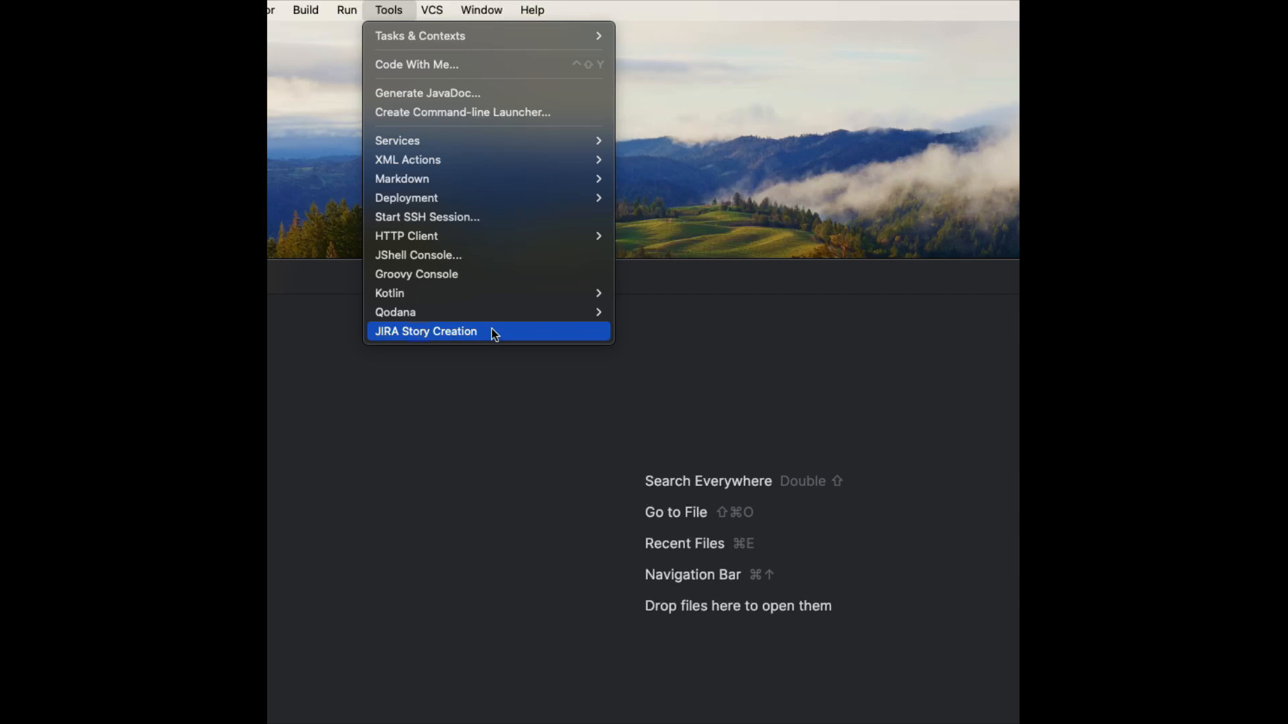
{"action": "left_click", "coordinate": [425, 330]}
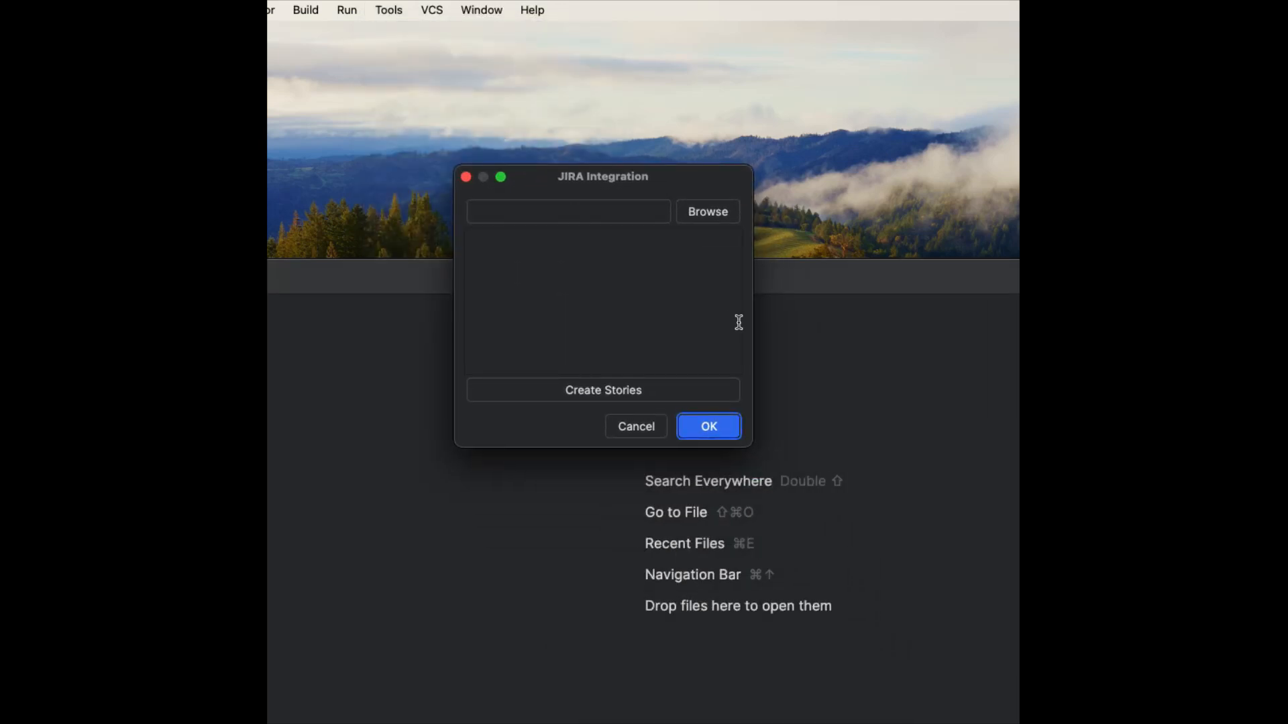
{"action": "left_click", "coordinate": [472, 10]}
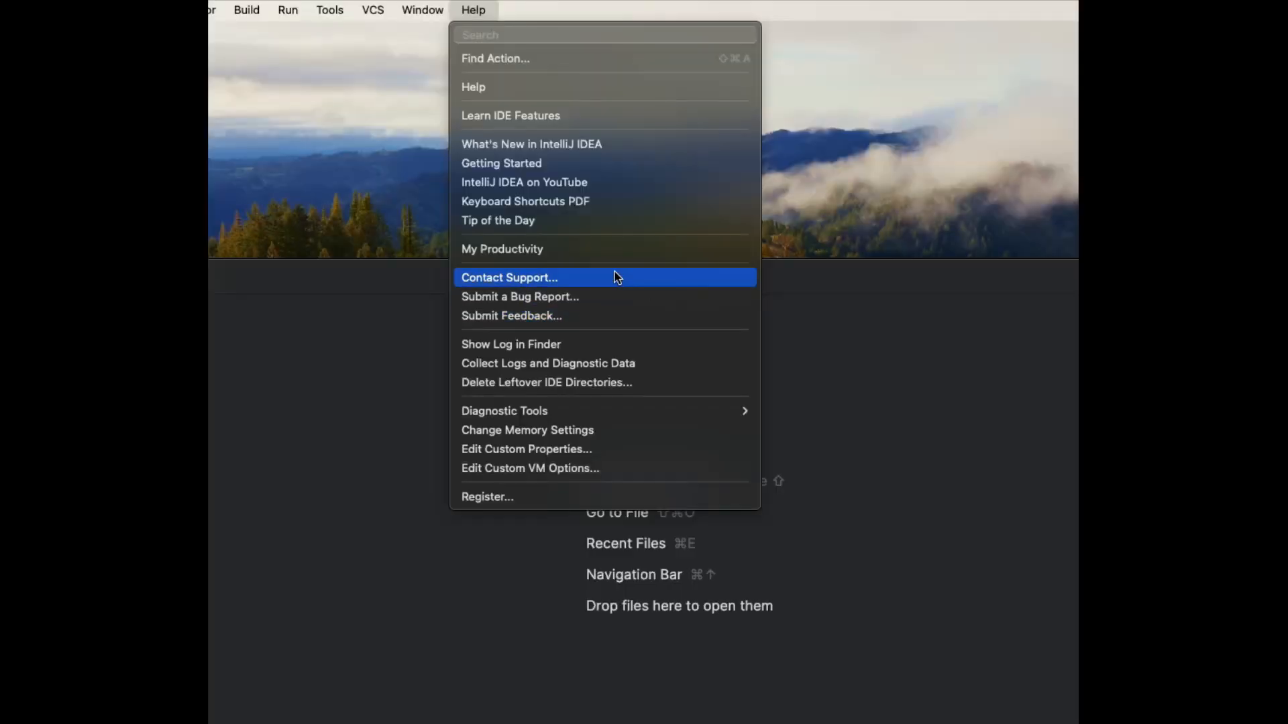
{"action": "mouse_move", "coordinate": [555, 410]}
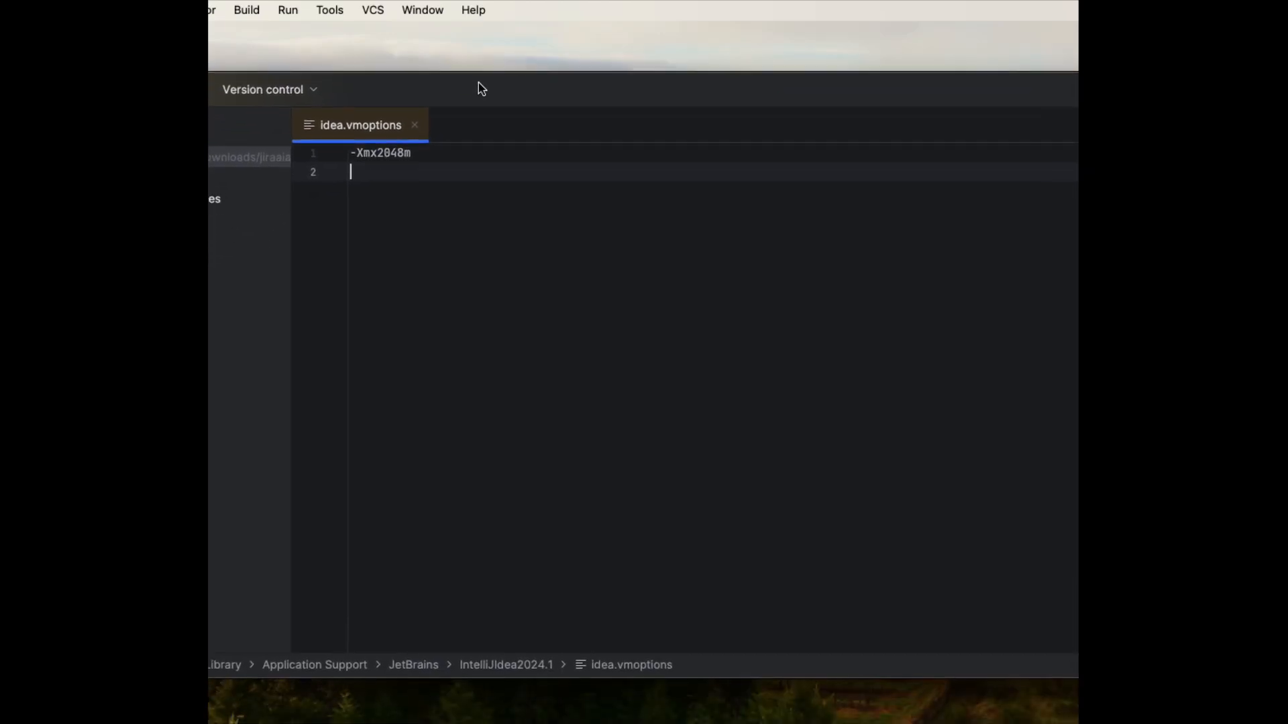
- Open idea.vmoptions through Help > Edit Custom VM Options
{"action": "left_click", "coordinate": [472, 10]}
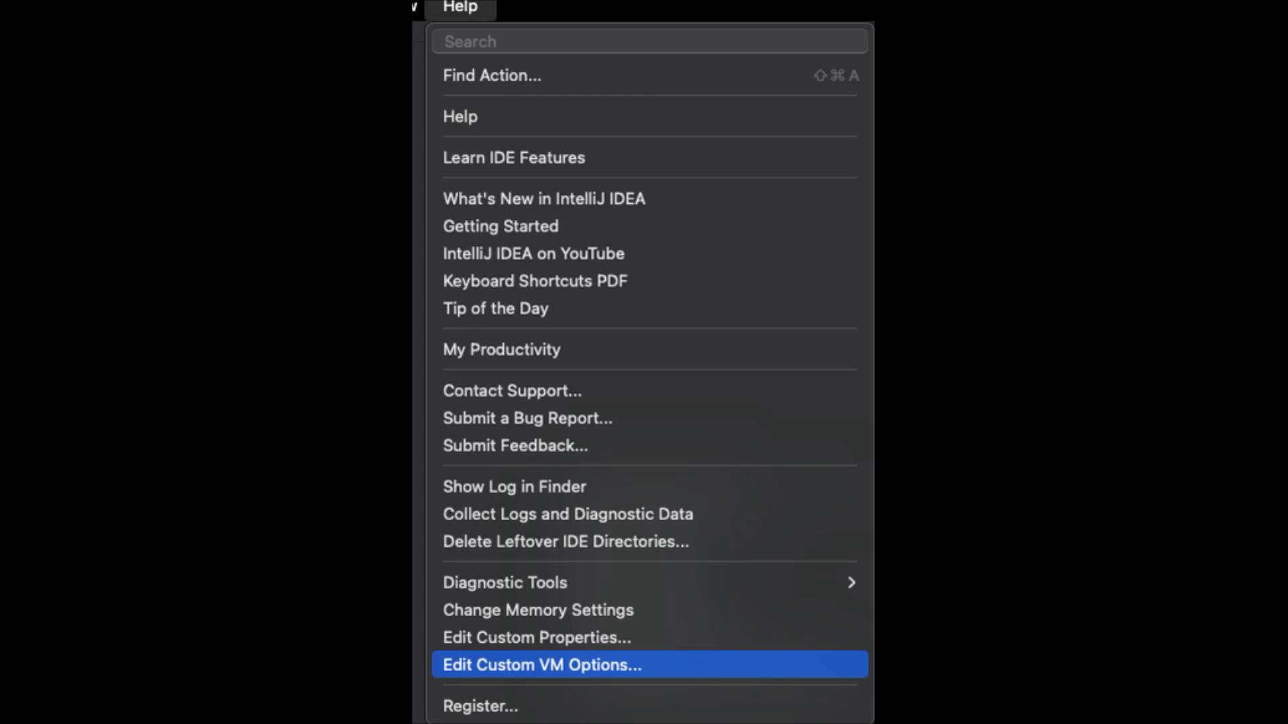
{"action": "left_click", "coordinate": [539, 666]}
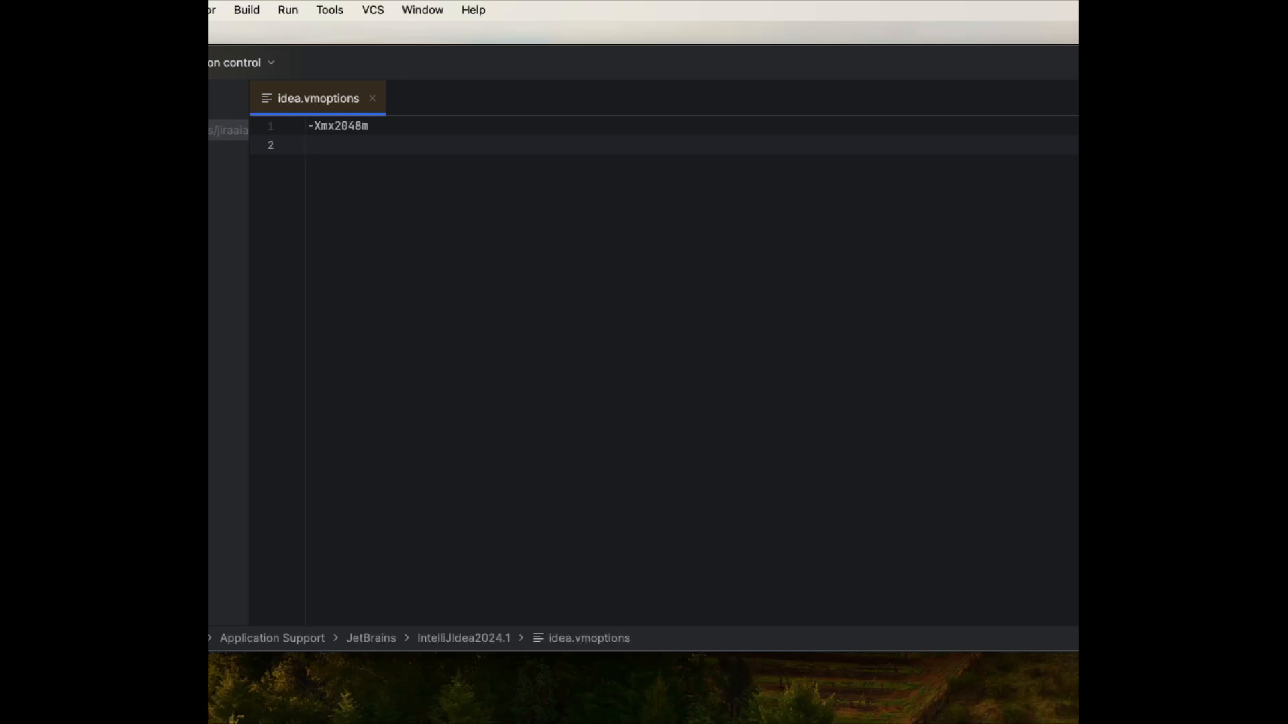
- Enter -DIS_SECURED_CHATGPT_MODE=false and select the placeholder Jira API token value to replace
{"action": "type", "text": "-DIS_SECURED_CHATGPT_MODE=false"}
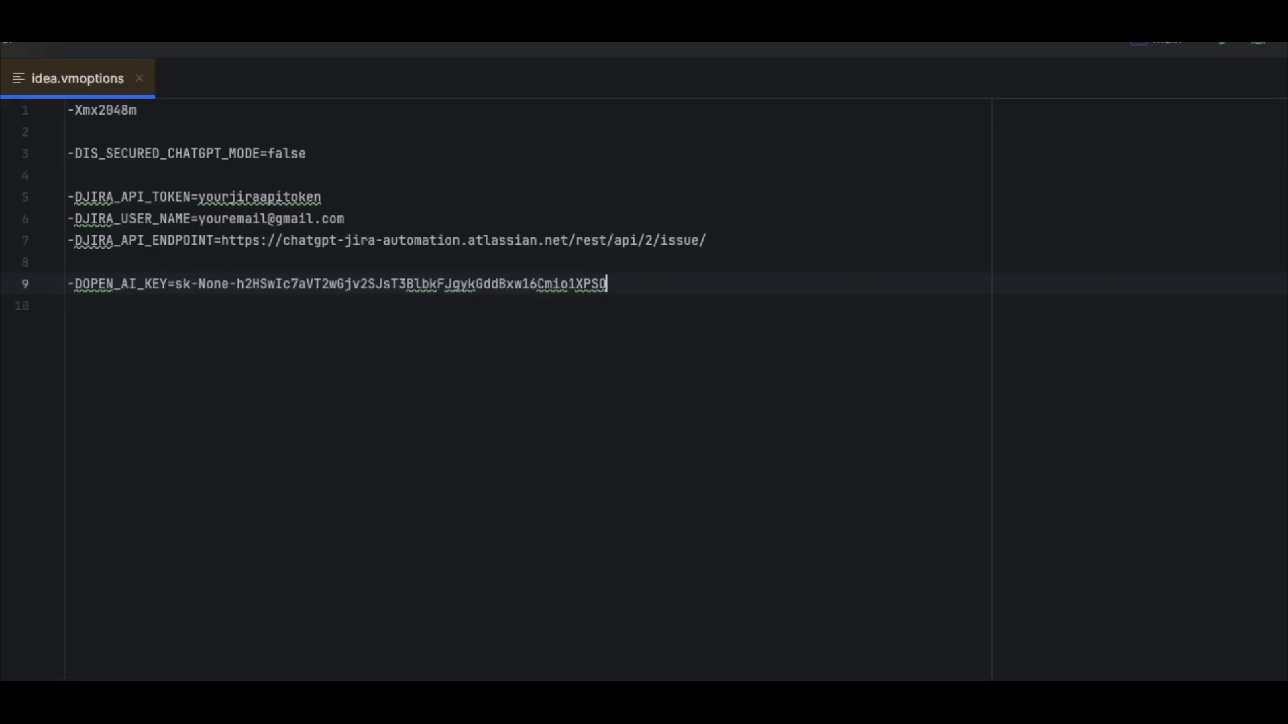
{"action": "double_click", "coordinate": [165, 154]}
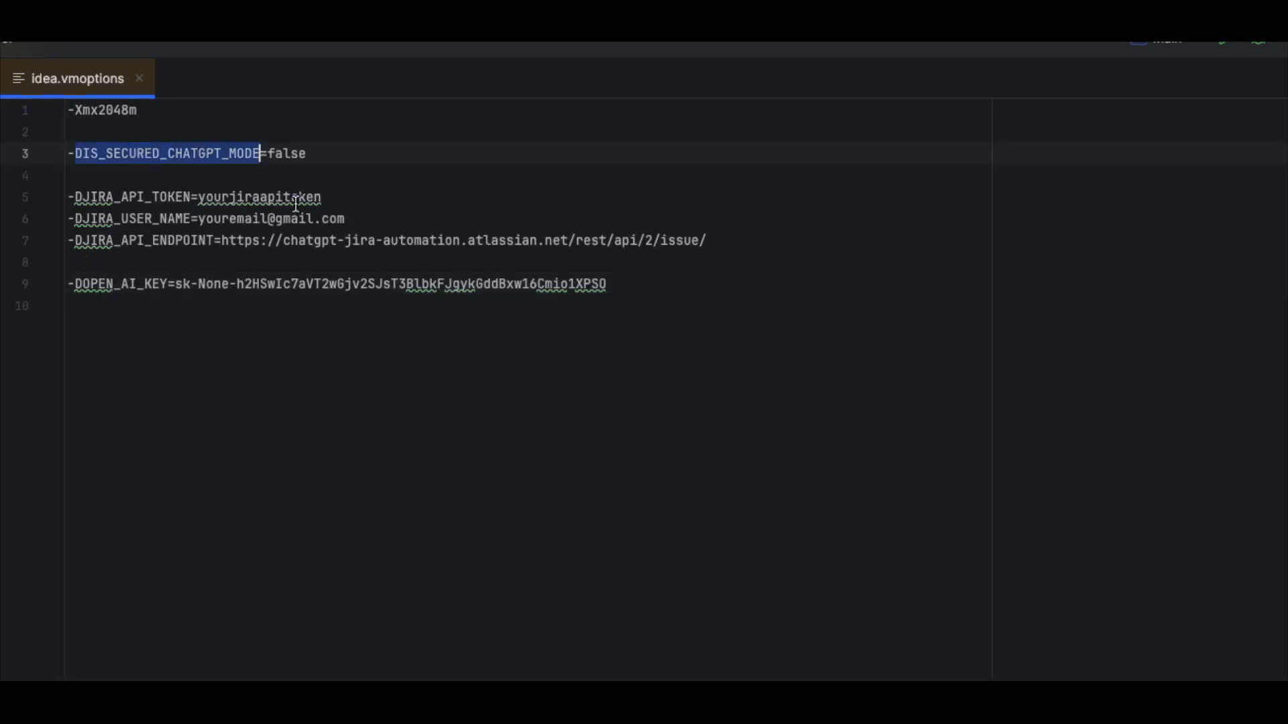
{"action": "left_click", "coordinate": [158, 197]}
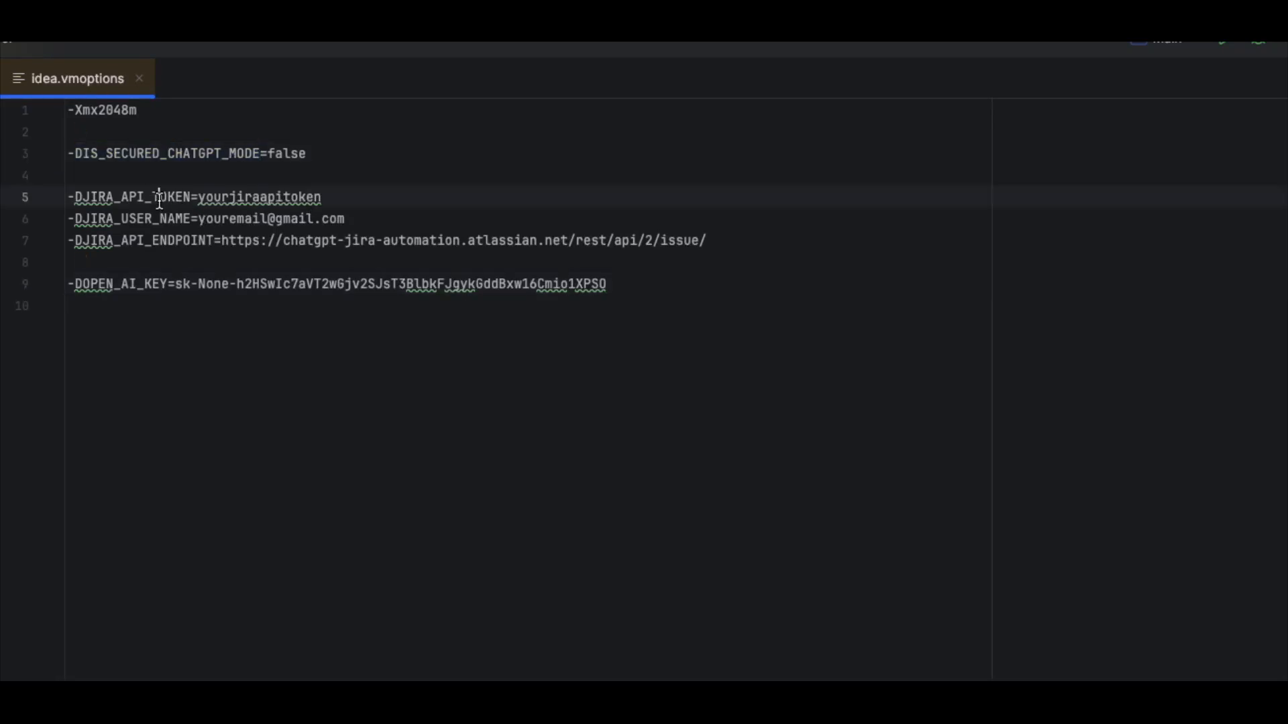
{"action": "double_click", "coordinate": [131, 197]}
{"action": "type", "text": "shyamu.in"}
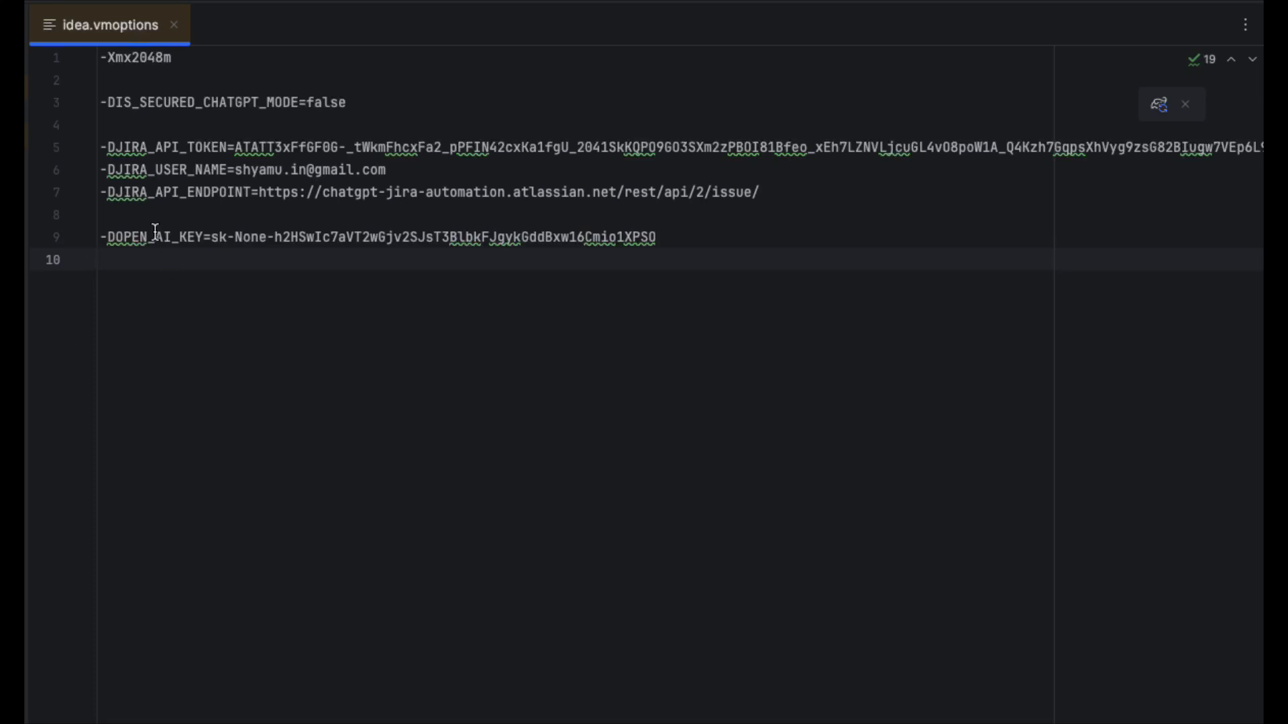
- Review the OPEN_AI_KEY line, then open Stories.xlsx from Documents in Excel
{"action": "double_click", "coordinate": [125, 238]}
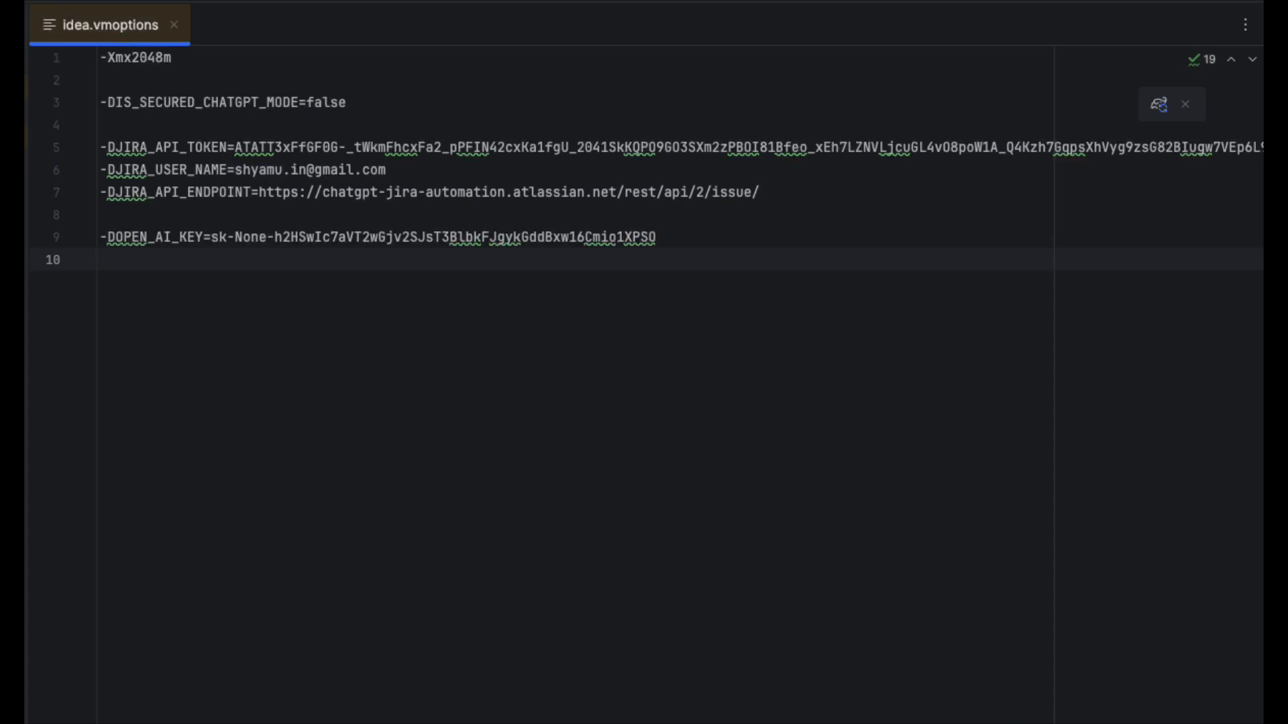
{"action": "double_click", "coordinate": [154, 238]}
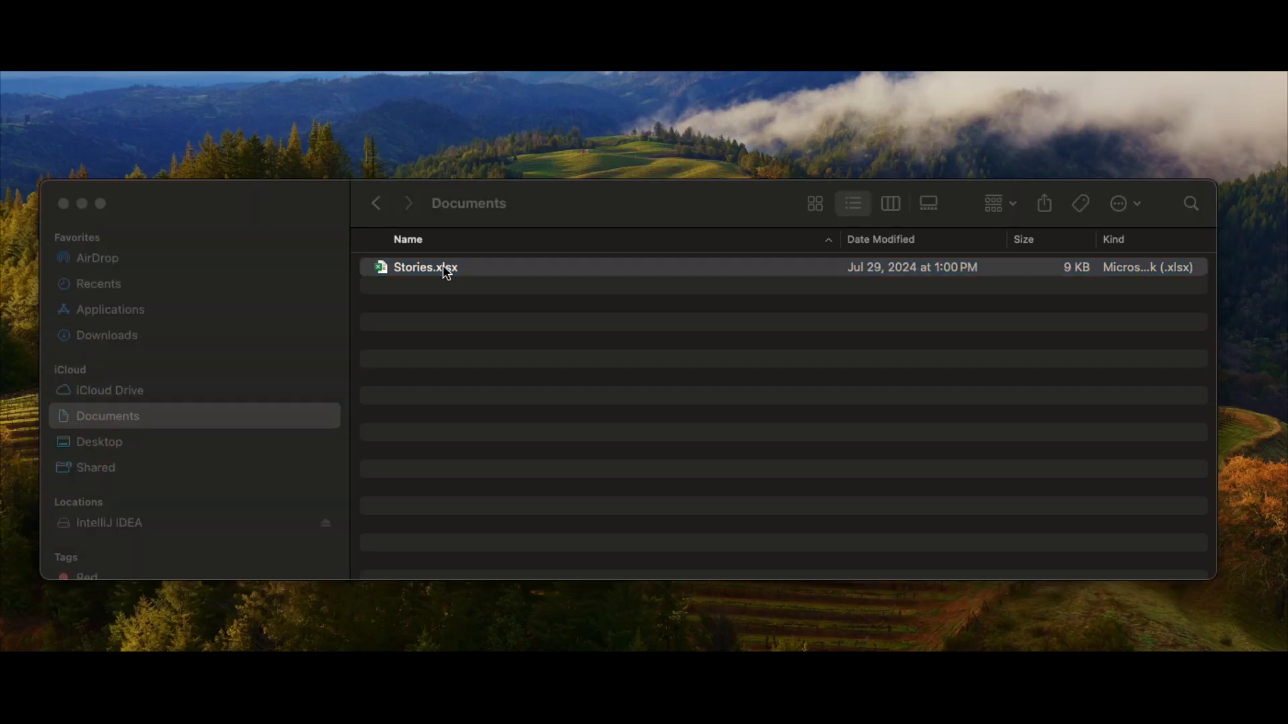
{"action": "double_click", "coordinate": [425, 267]}
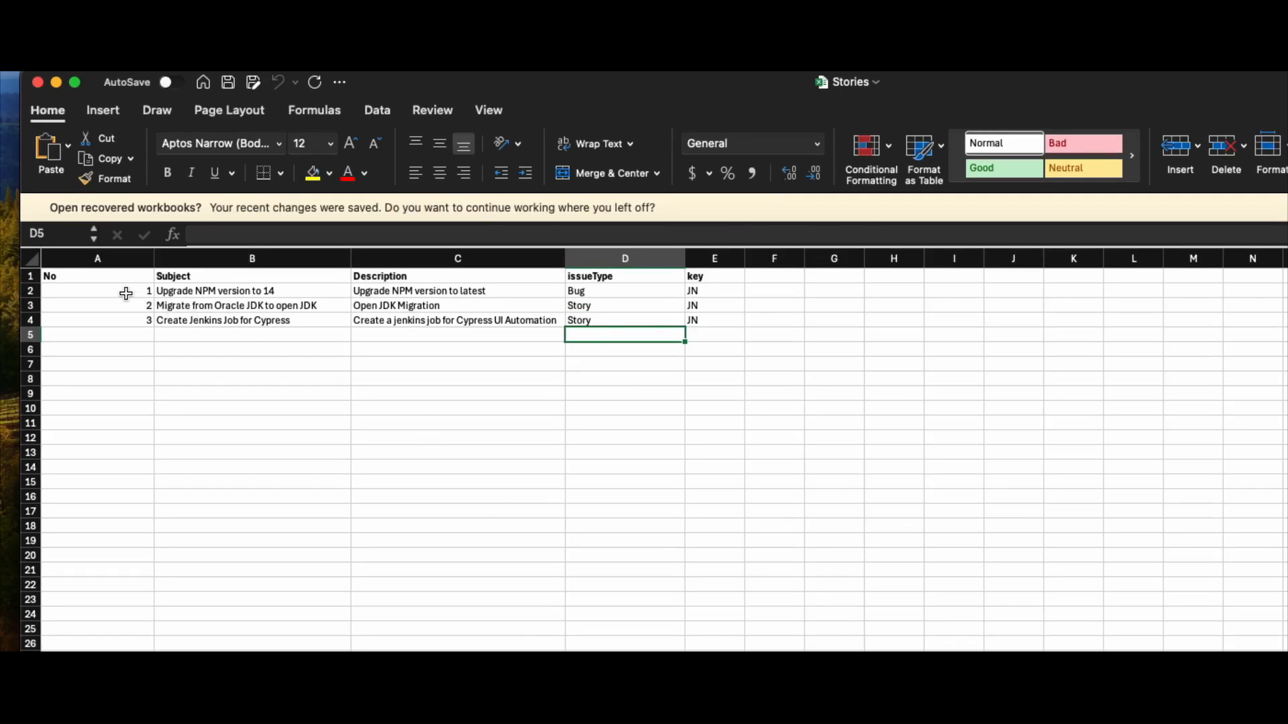
{"action": "left_click", "coordinate": [97, 290]}
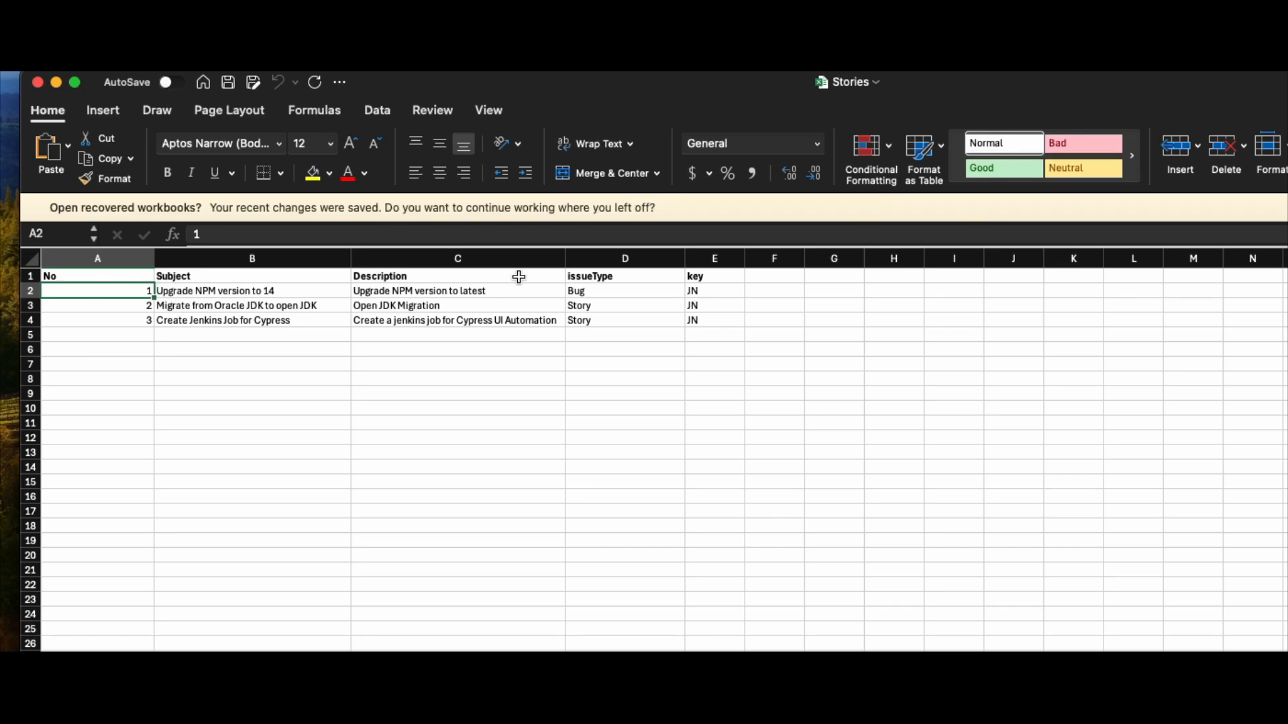
{"action": "mouse_move", "coordinate": [337, 289]}
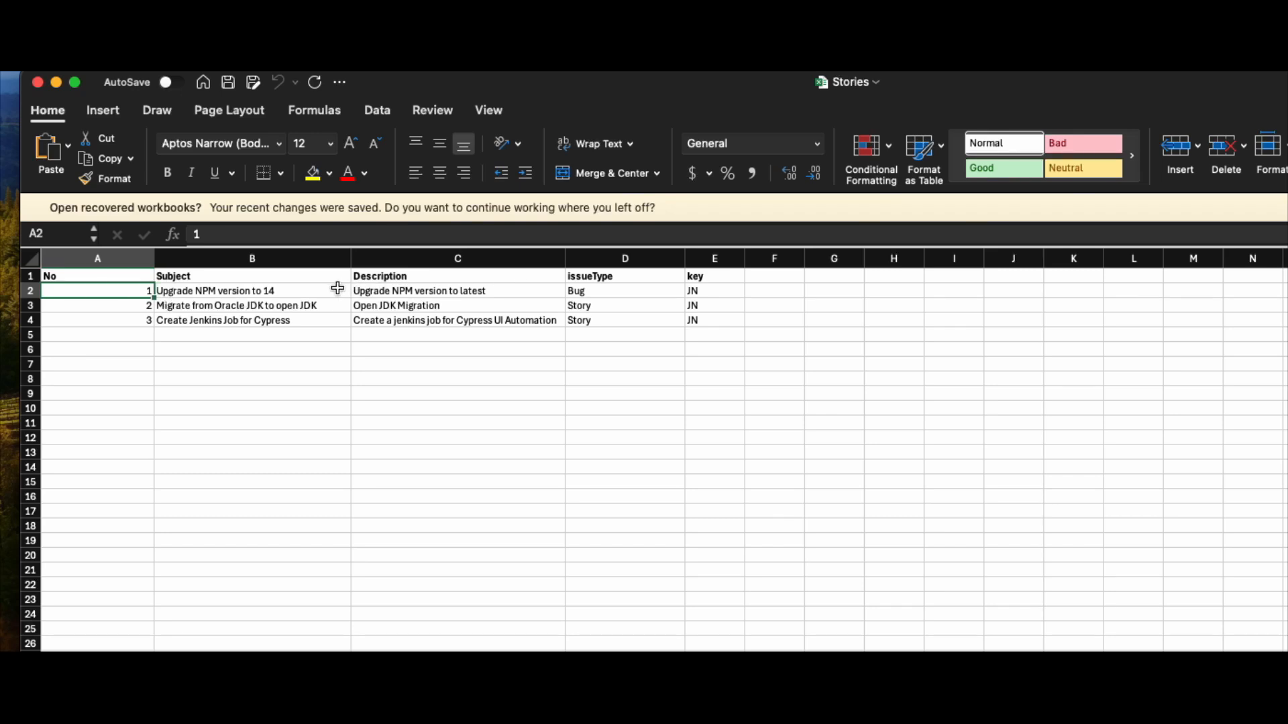
{"action": "left_click", "coordinate": [457, 289]}
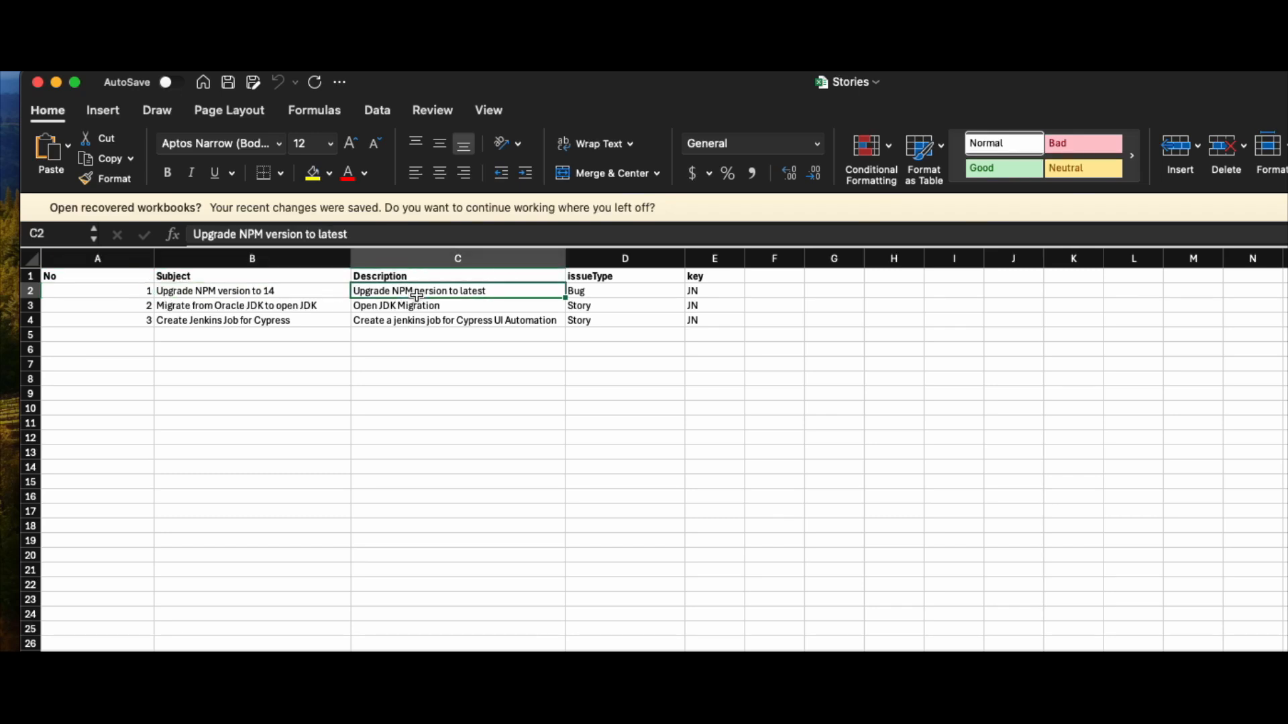
{"action": "left_click", "coordinate": [624, 290]}
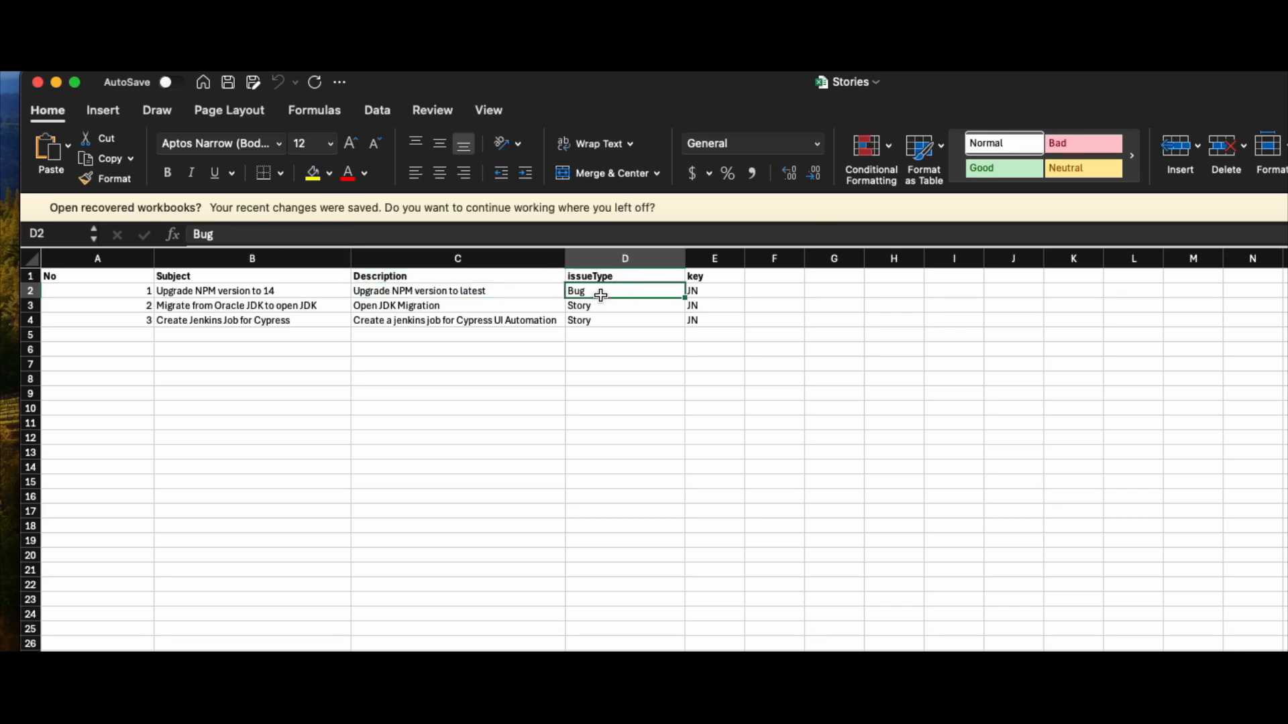
{"action": "mouse_move", "coordinate": [673, 326]}
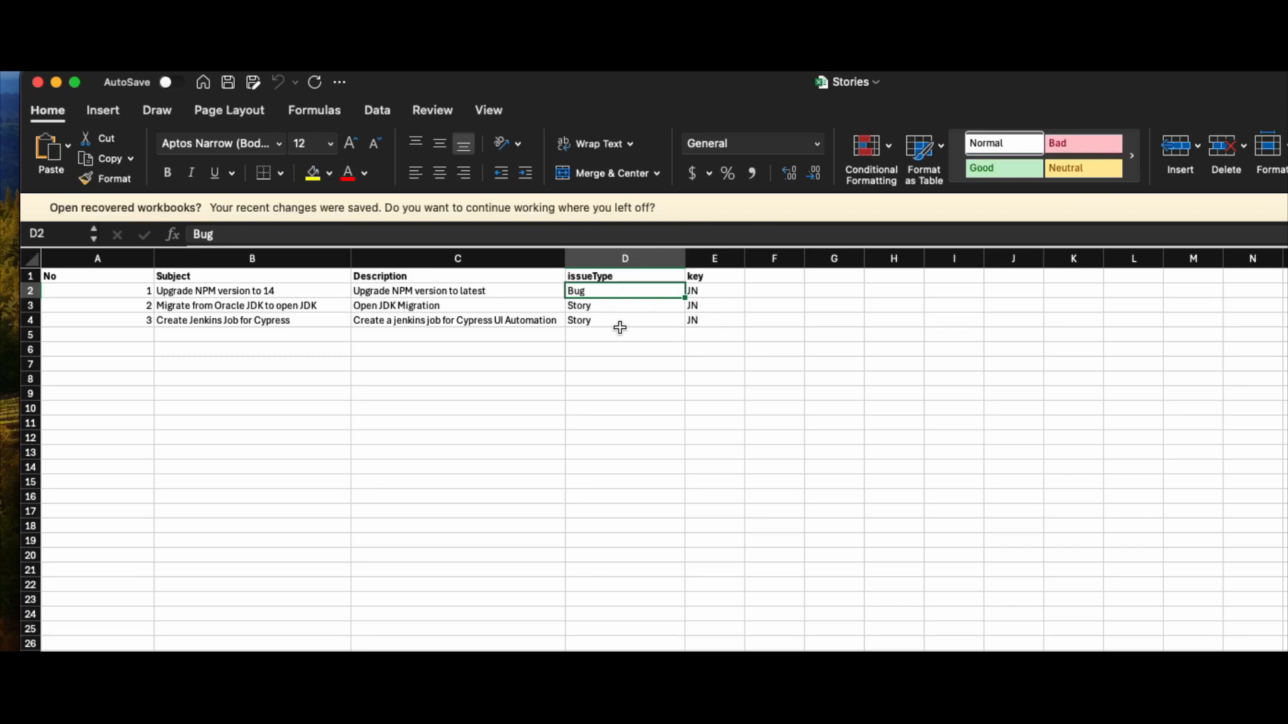
{"action": "left_click", "coordinate": [714, 290]}
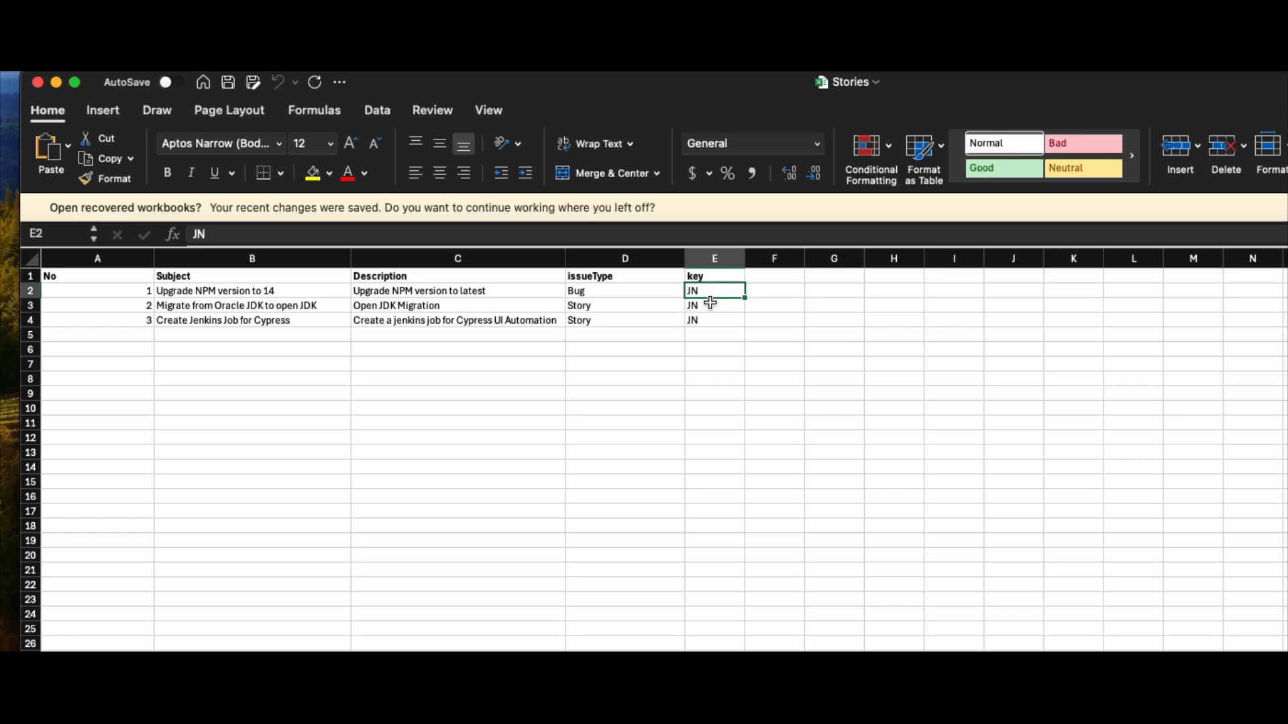
{"action": "left_click", "coordinate": [713, 319]}
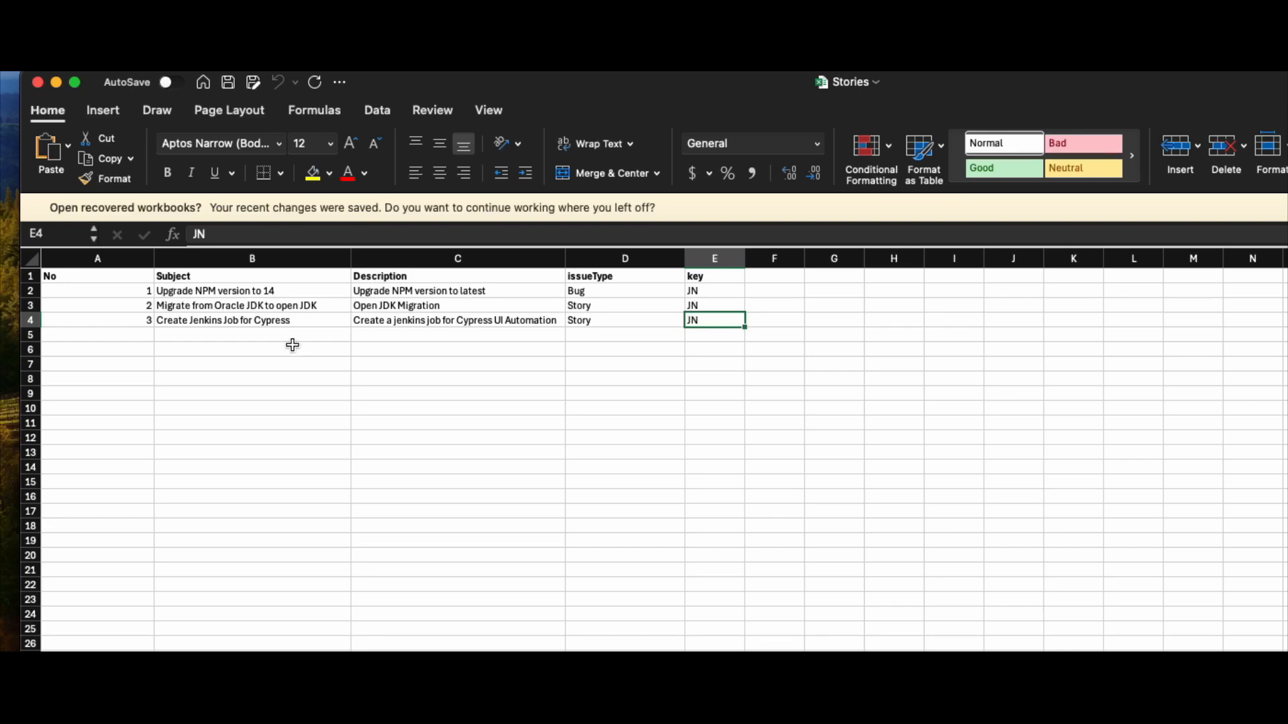
{"action": "mouse_move", "coordinate": [251, 323]}
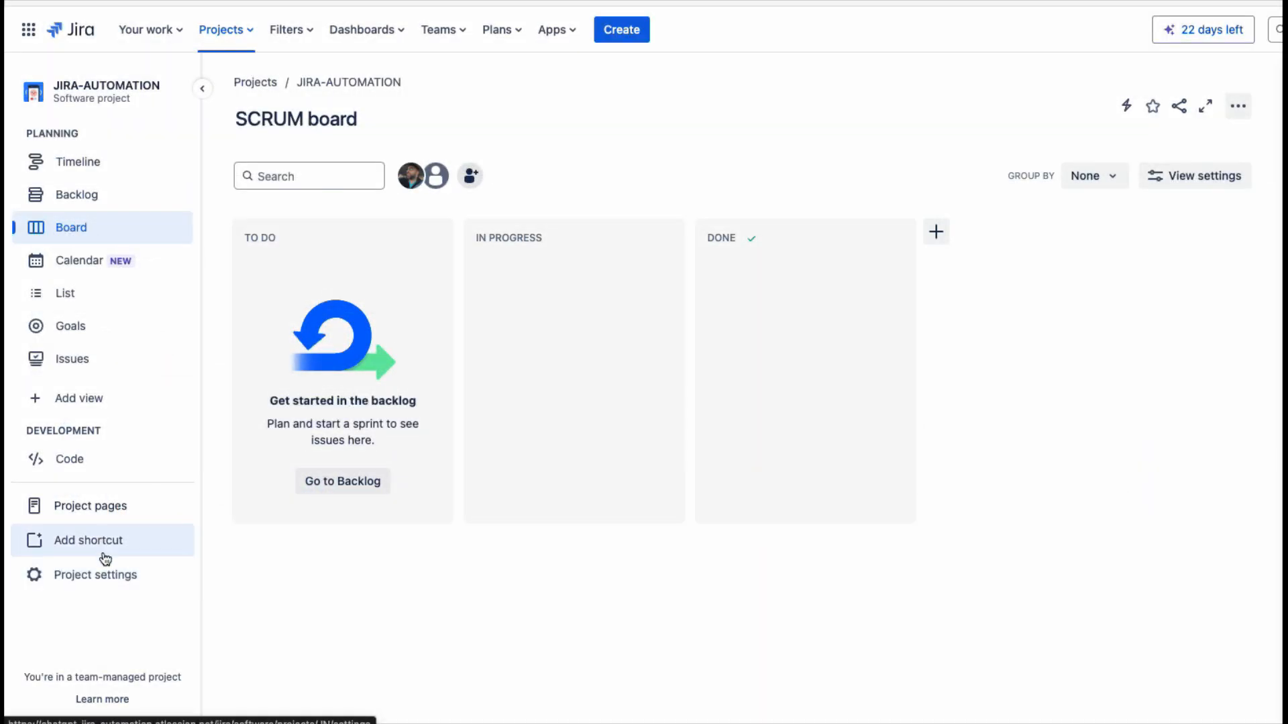
- Confirm the JIRA-AUTOMATION project key is JN in Project settings, then return to IntelliJ
{"action": "left_click", "coordinate": [95, 575]}
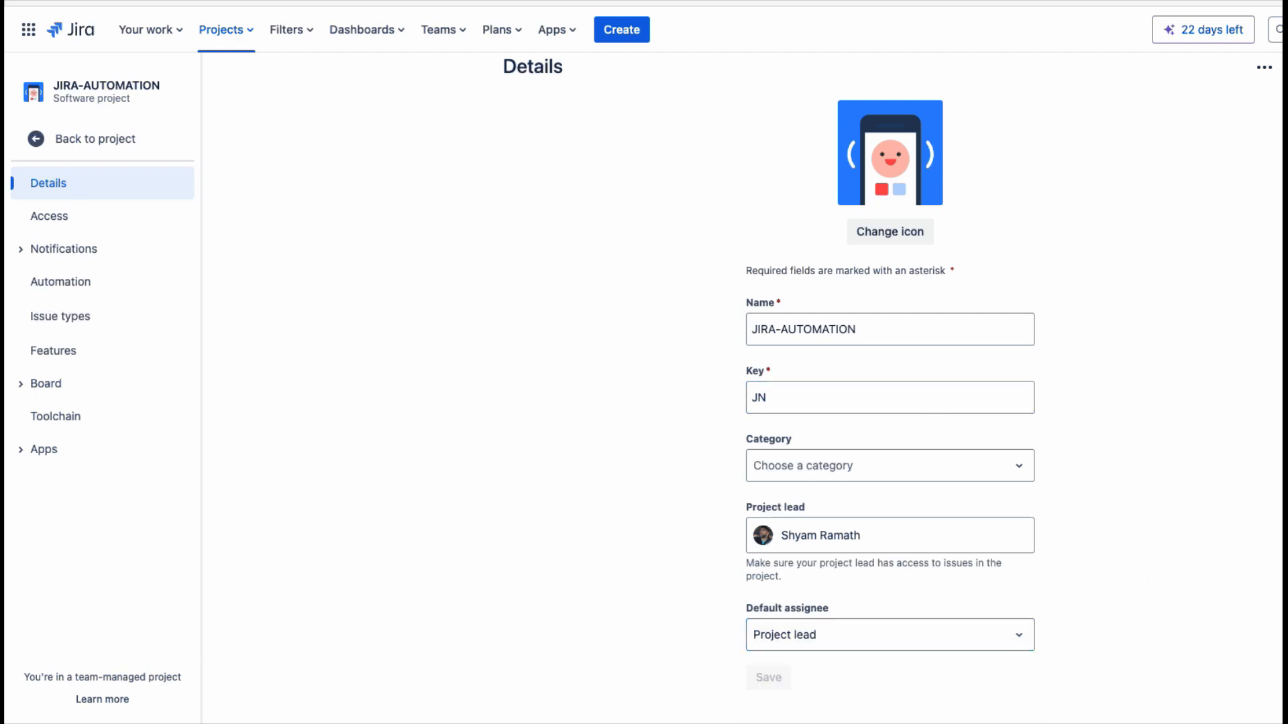
{"action": "left_click", "coordinate": [435, 21]}
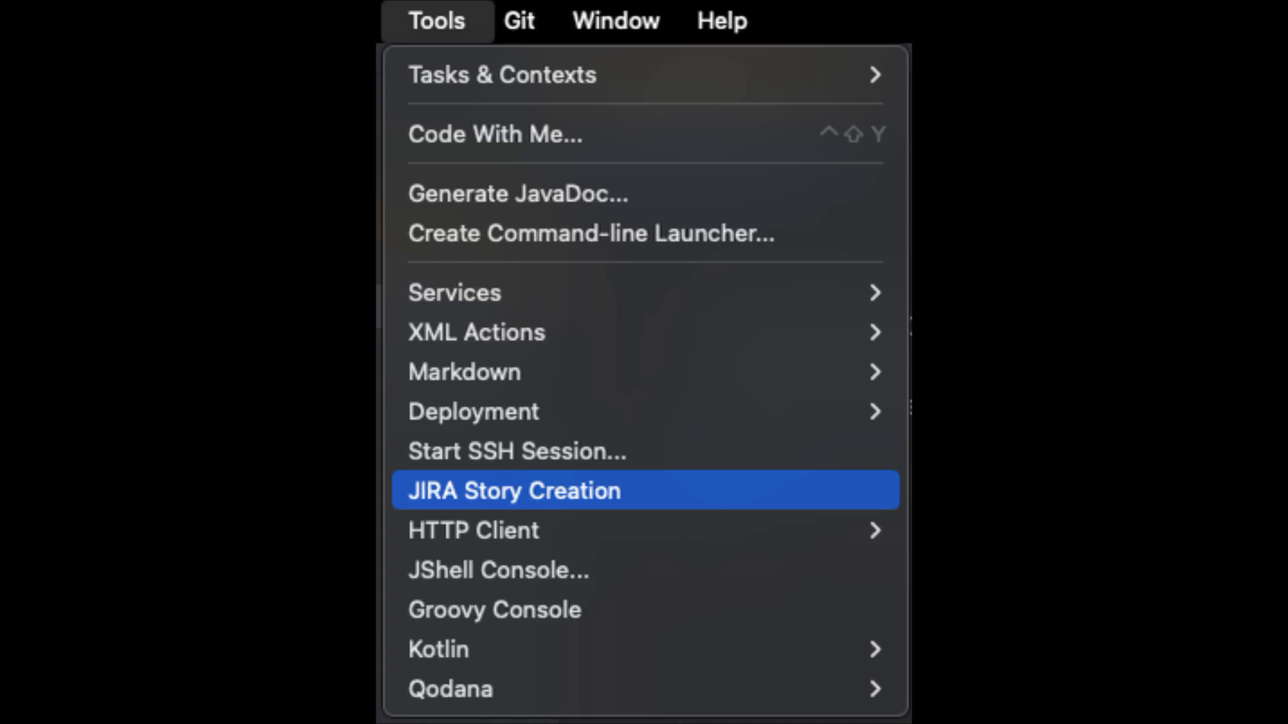
- Launch JIRA Story Creation from the Tools menu to show the JIRA Integration dialog
{"action": "left_click", "coordinate": [513, 491]}
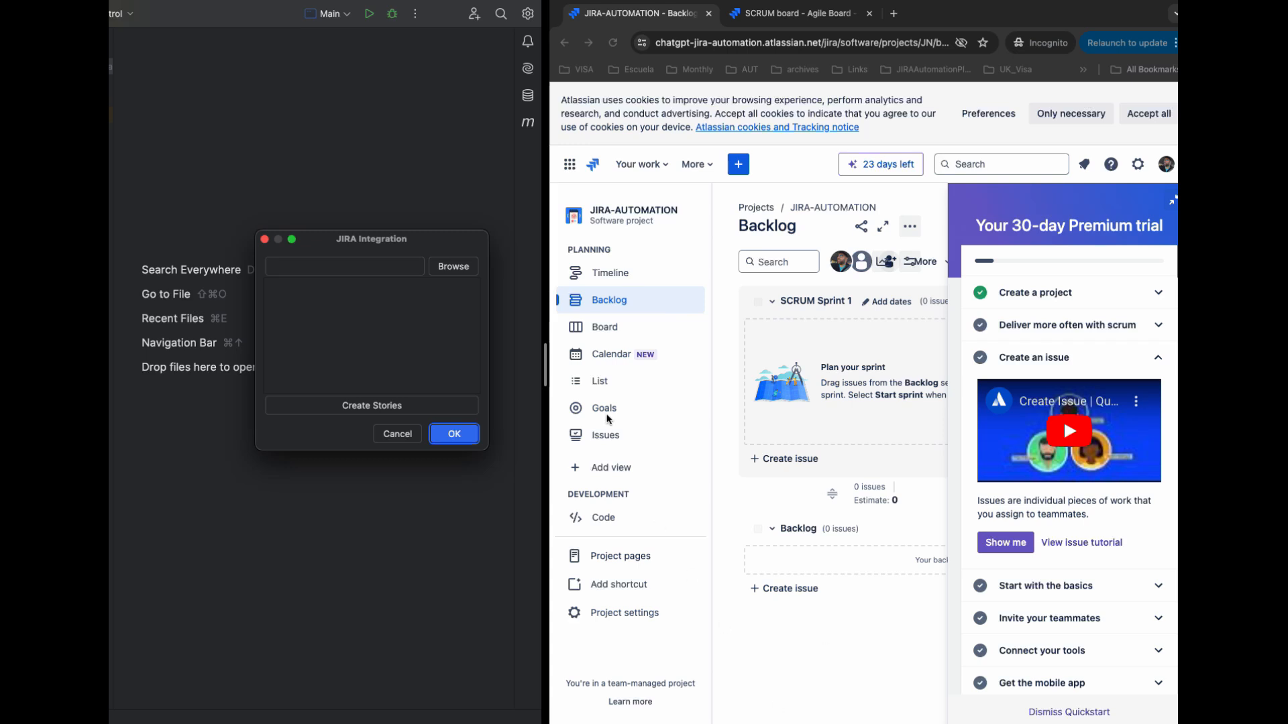
{"action": "mouse_move", "coordinate": [484, 345]}
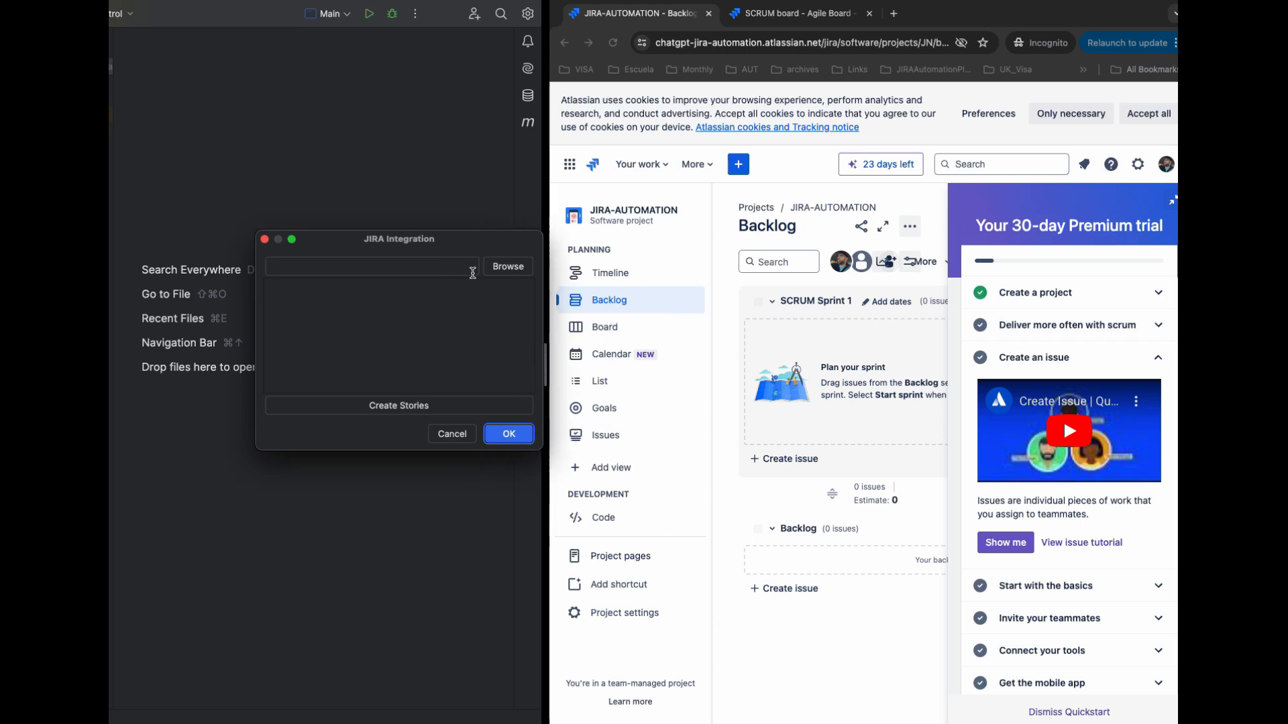
- Browse to the Documents folder and pick Stories.xlsx as the upload file
{"action": "left_click", "coordinate": [507, 266]}
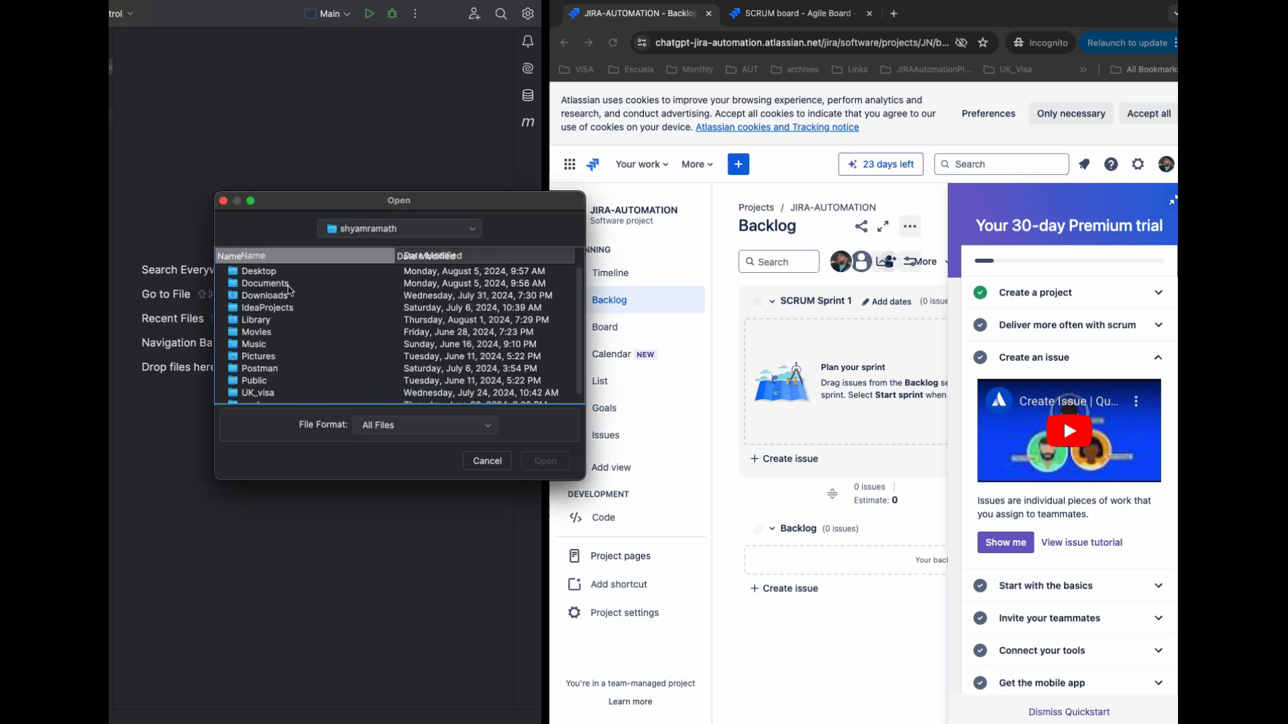
{"action": "double_click", "coordinate": [264, 283]}
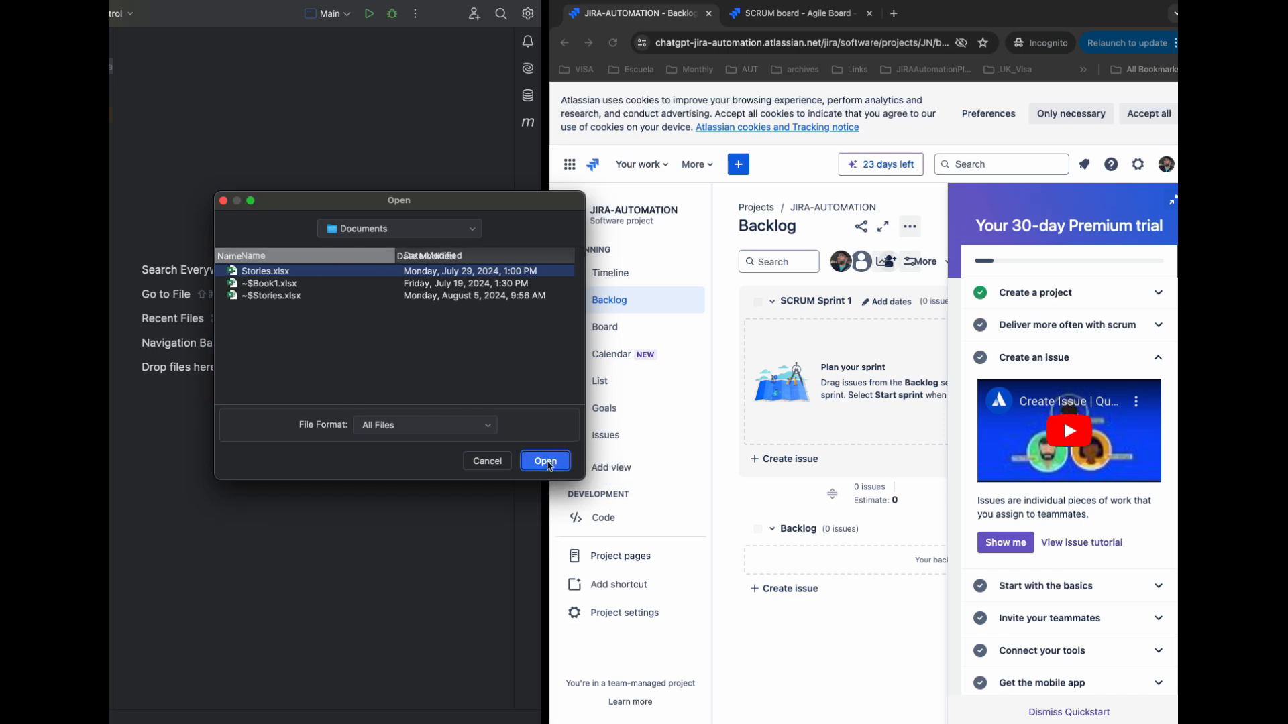
{"action": "left_click", "coordinate": [545, 460]}
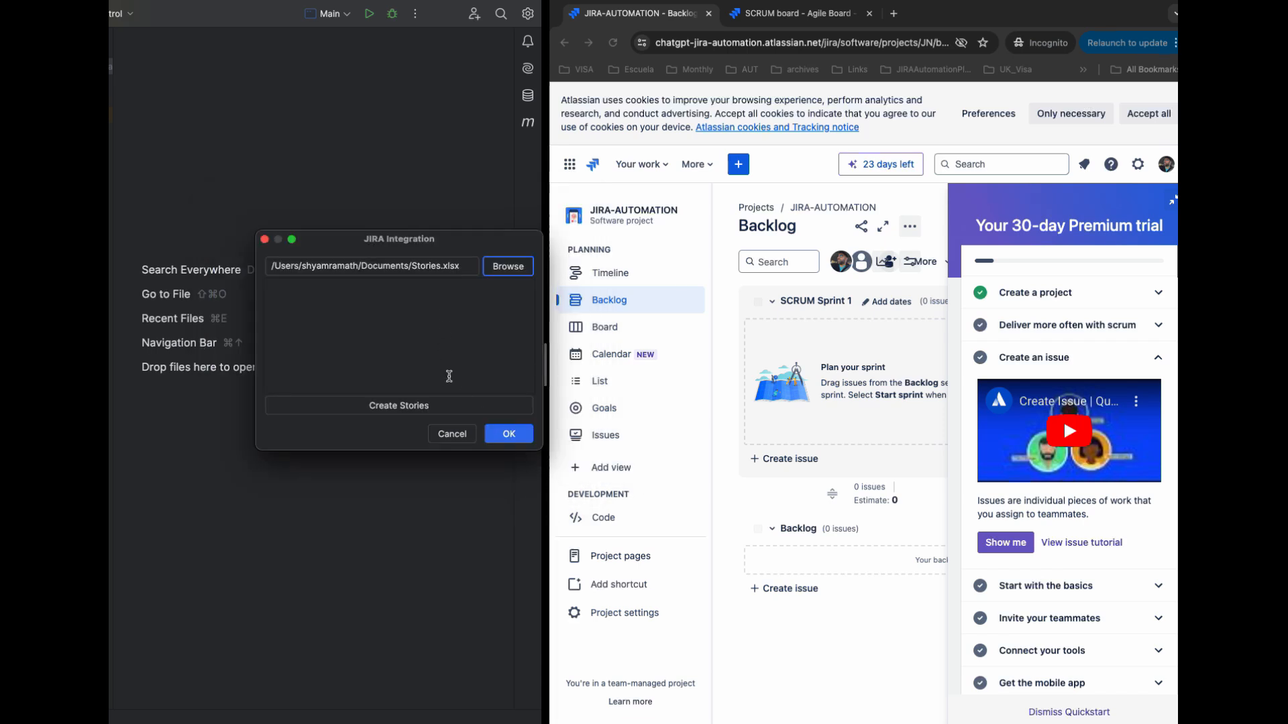
{"action": "mouse_move", "coordinate": [418, 409]}
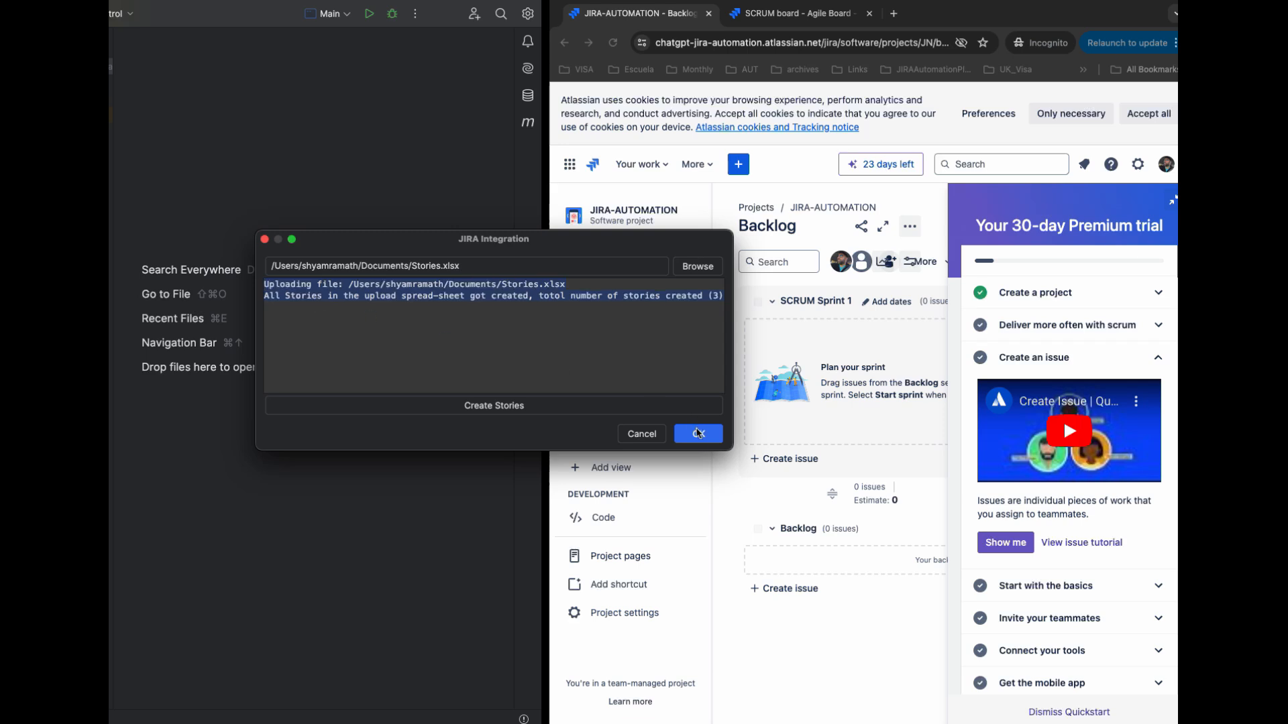
- Dismiss the integration dialog, open JN-64 and scroll through its description
{"action": "left_click", "coordinate": [697, 432]}
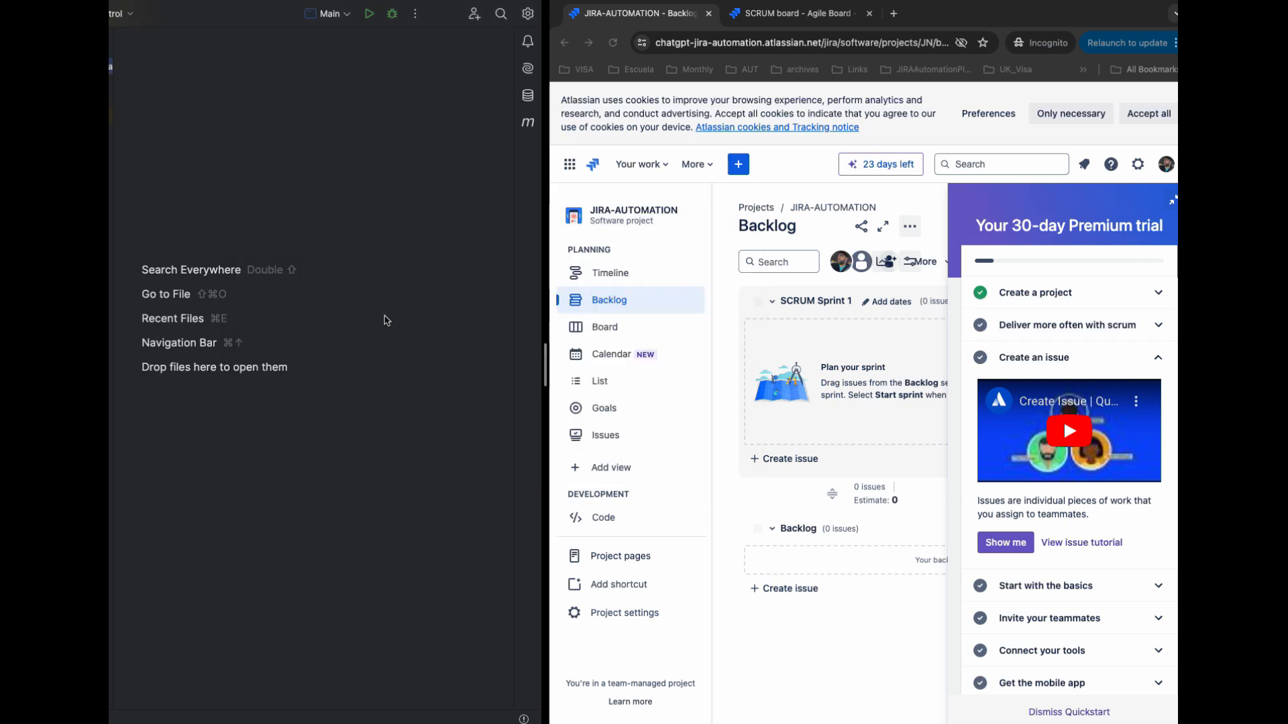
{"action": "mouse_move", "coordinate": [724, 303]}
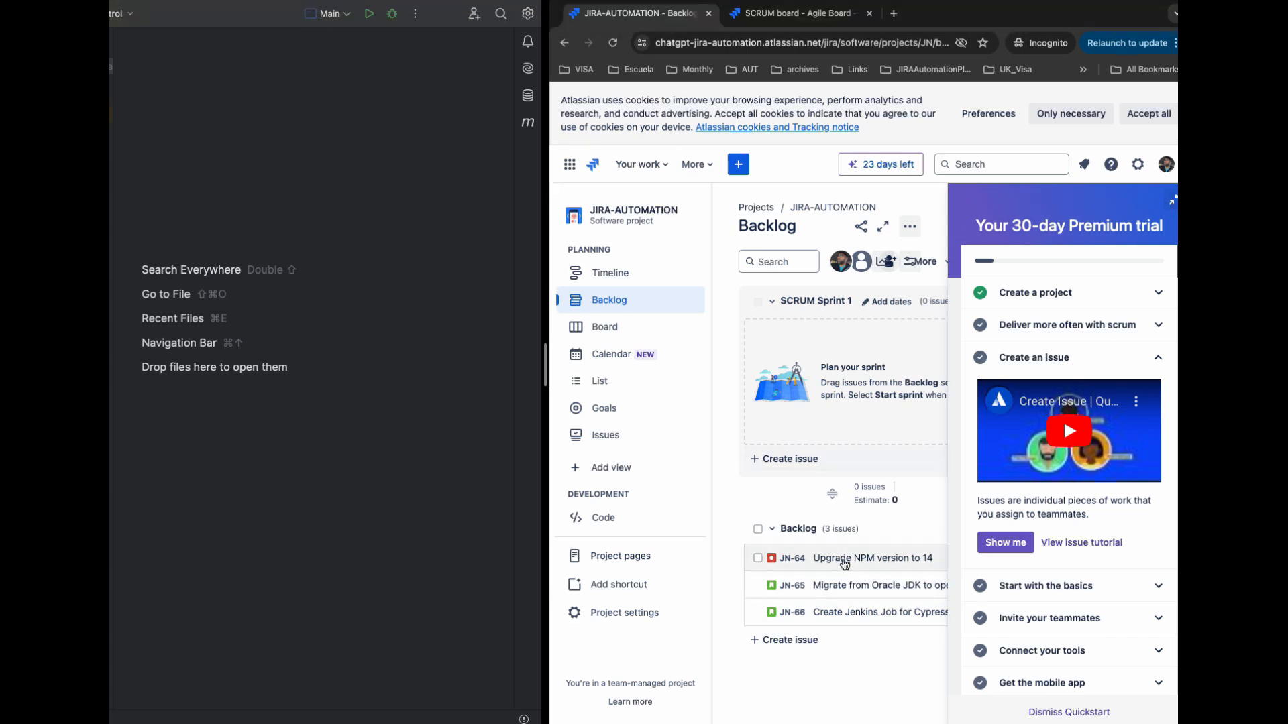
{"action": "mouse_move", "coordinate": [841, 557]}
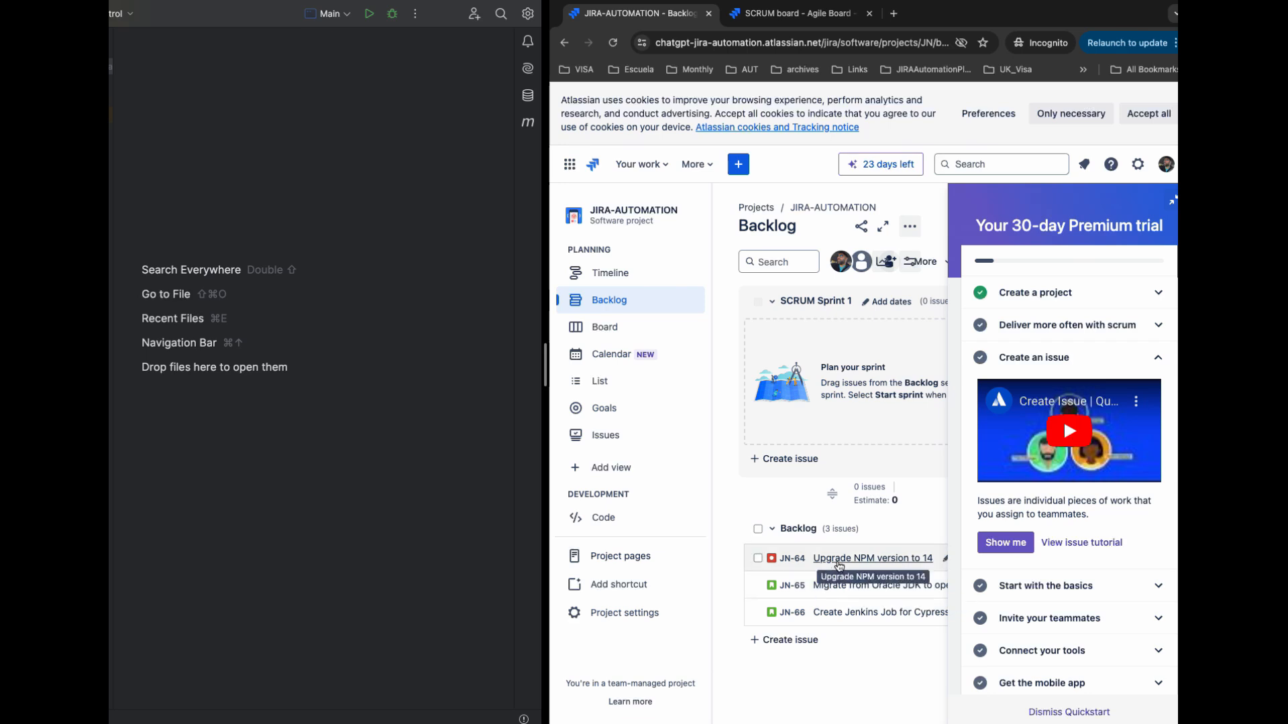
{"action": "left_click", "coordinate": [871, 558]}
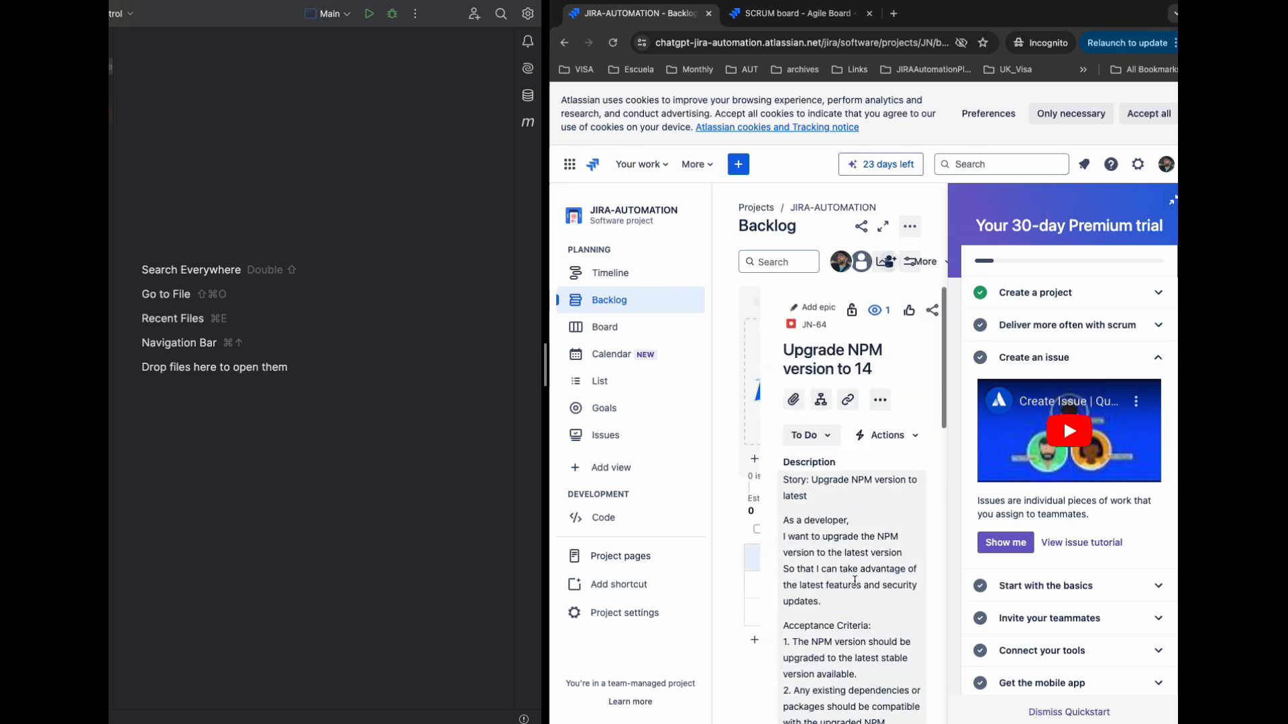
{"action": "scroll", "scroll_direction": "down", "scroll_amount": 3}
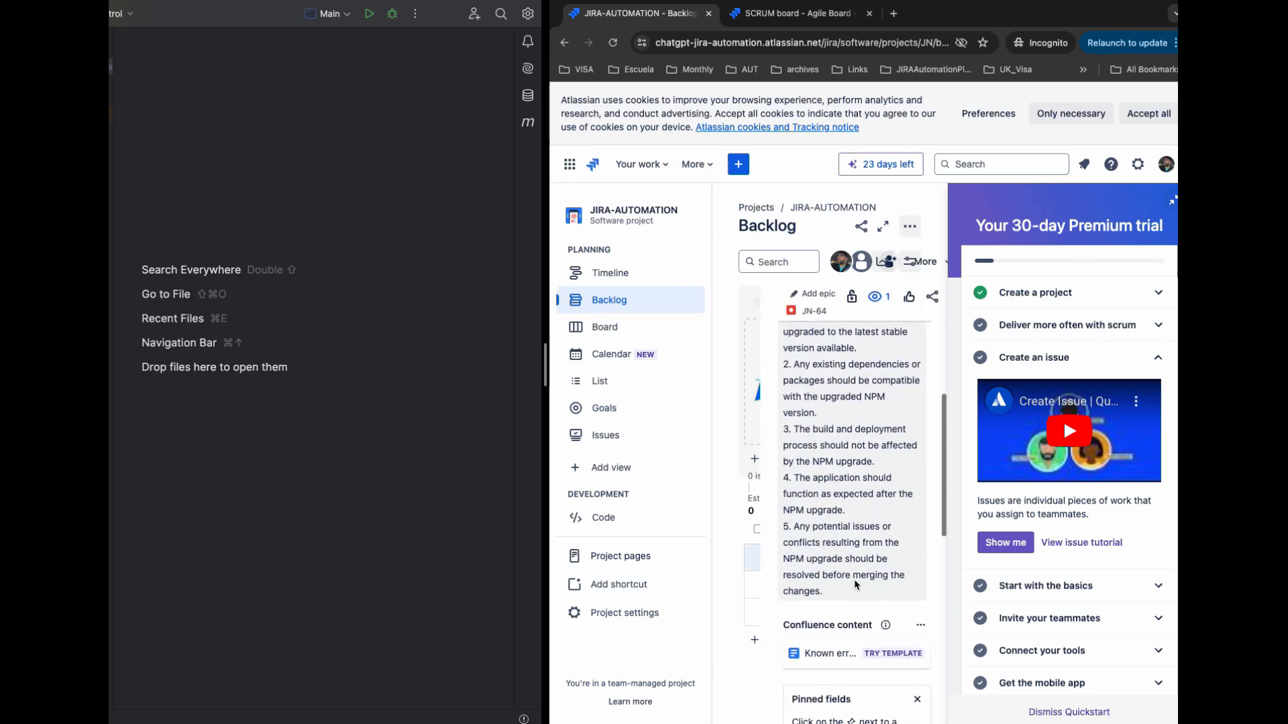